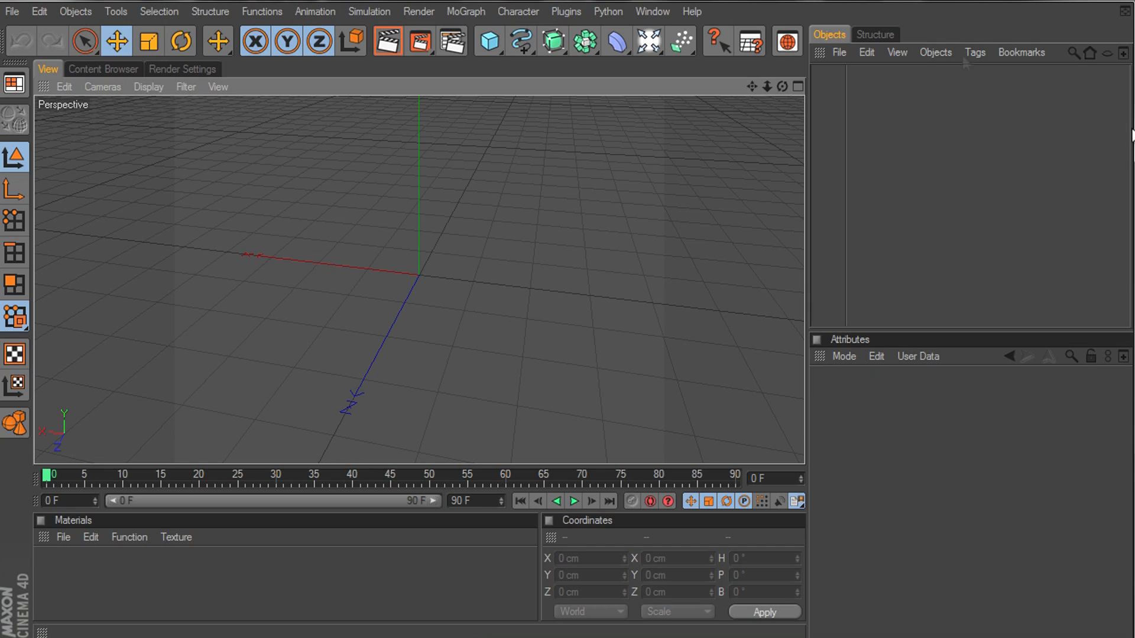
pyautogui.moveTo(160, 345)
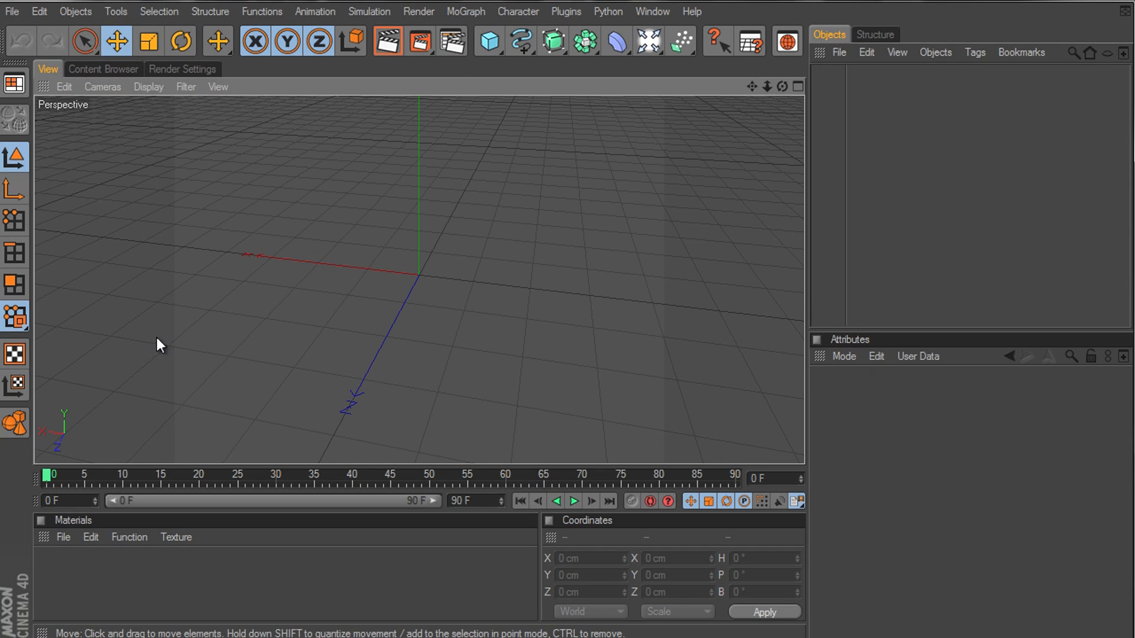
pyautogui.moveTo(285, 392)
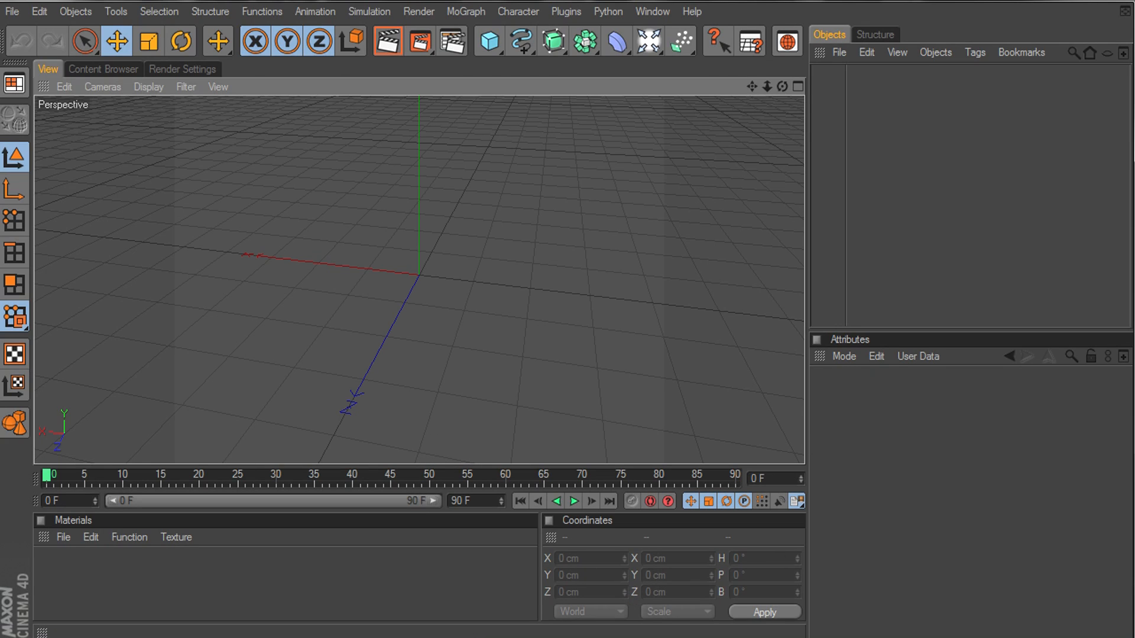
pyautogui.moveTo(135, 94)
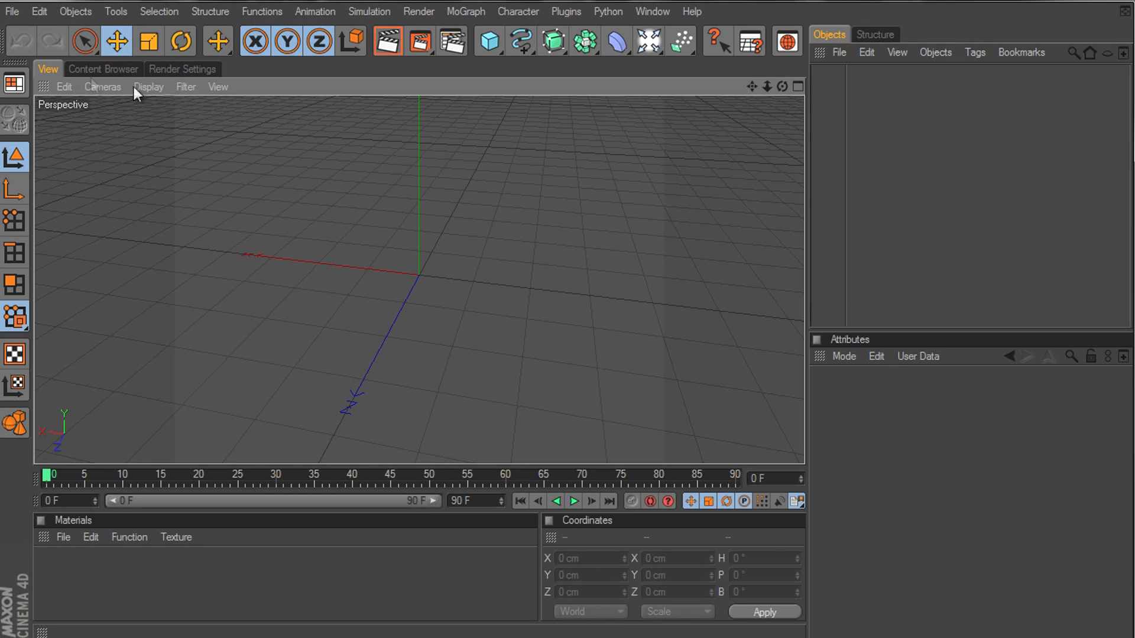
pyautogui.moveTo(464, 386)
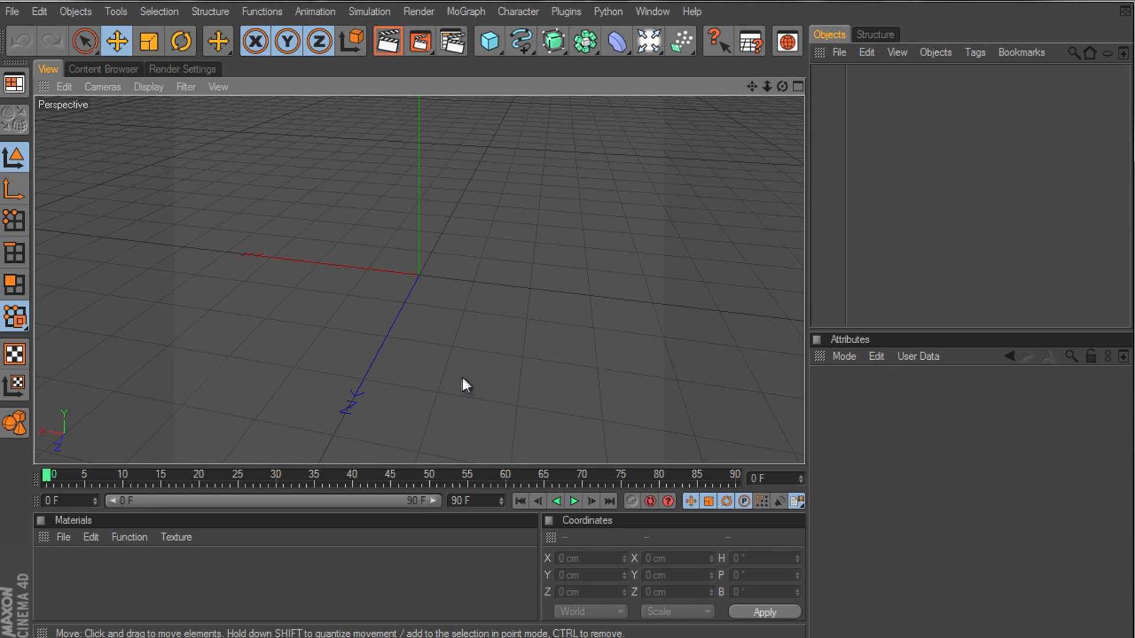
pyautogui.moveTo(550, 264)
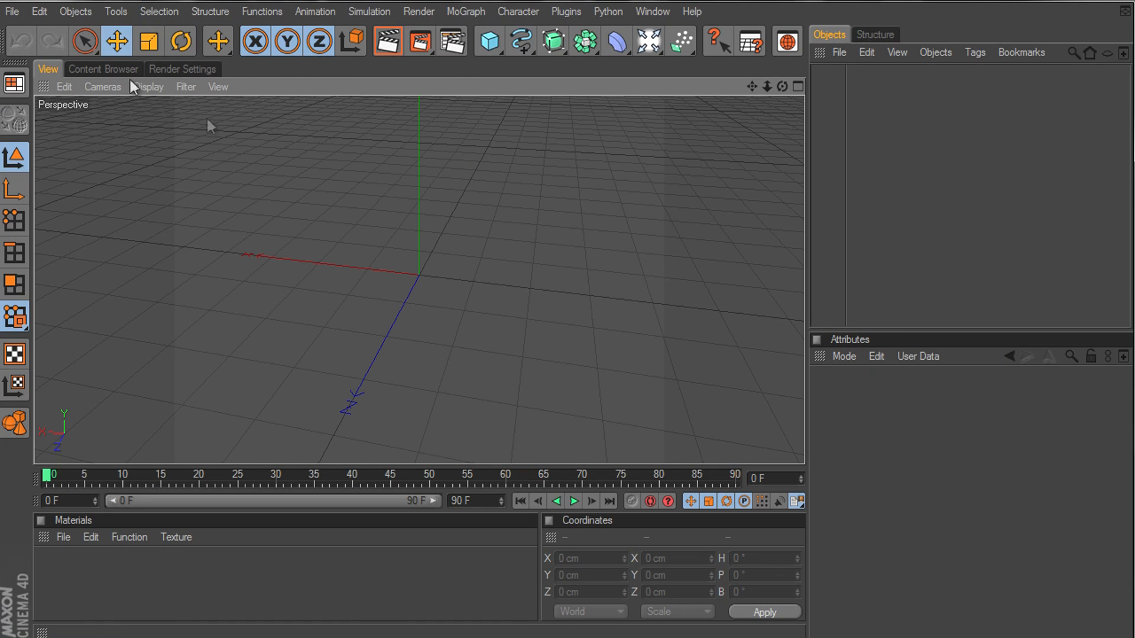
pyautogui.moveTo(150, 42)
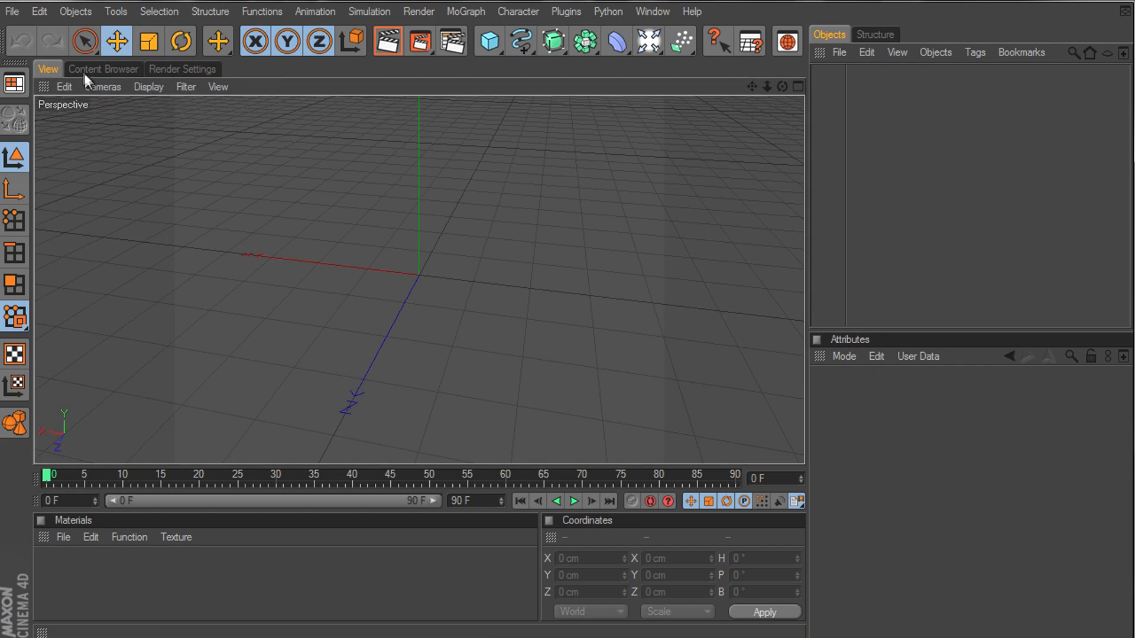
pyautogui.moveTo(615, 69)
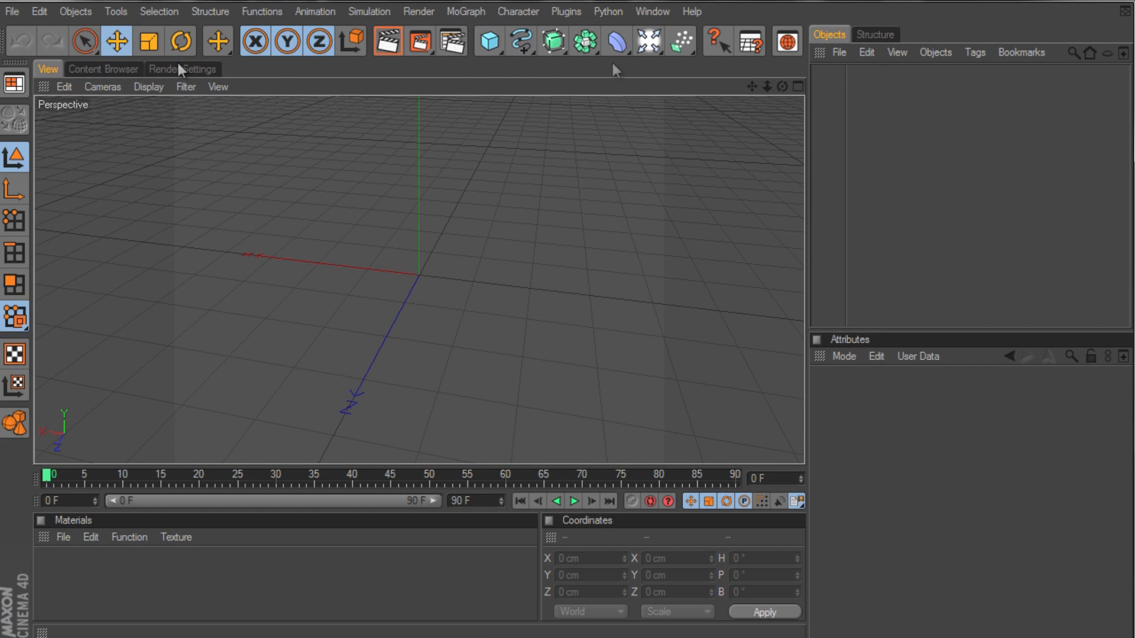
pyautogui.moveTo(579, 214)
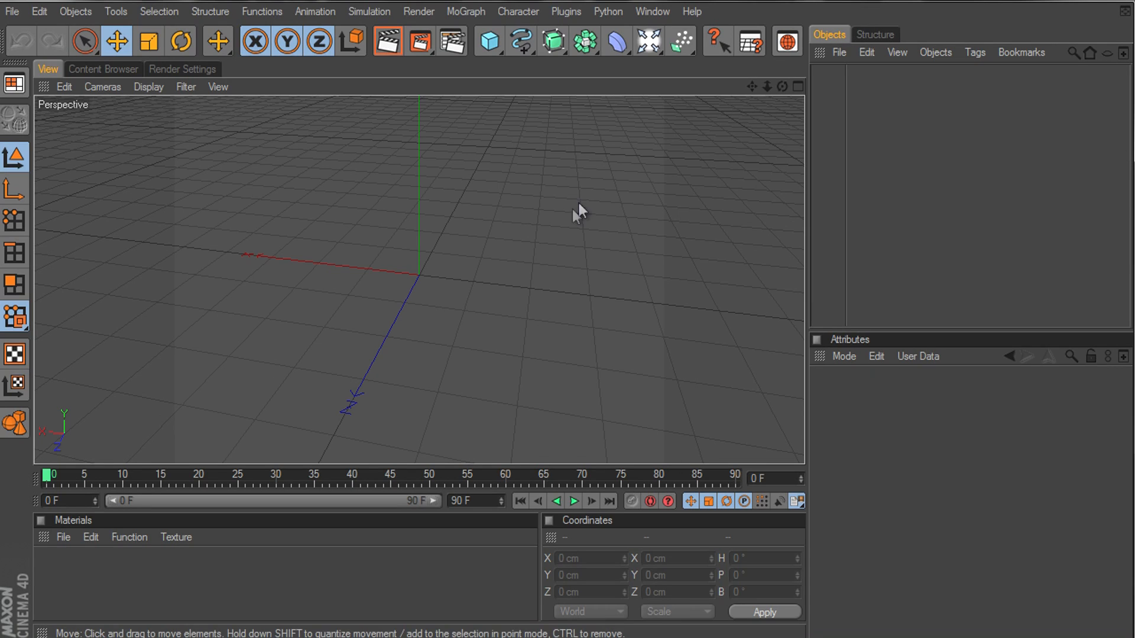
pyautogui.moveTo(12, 85)
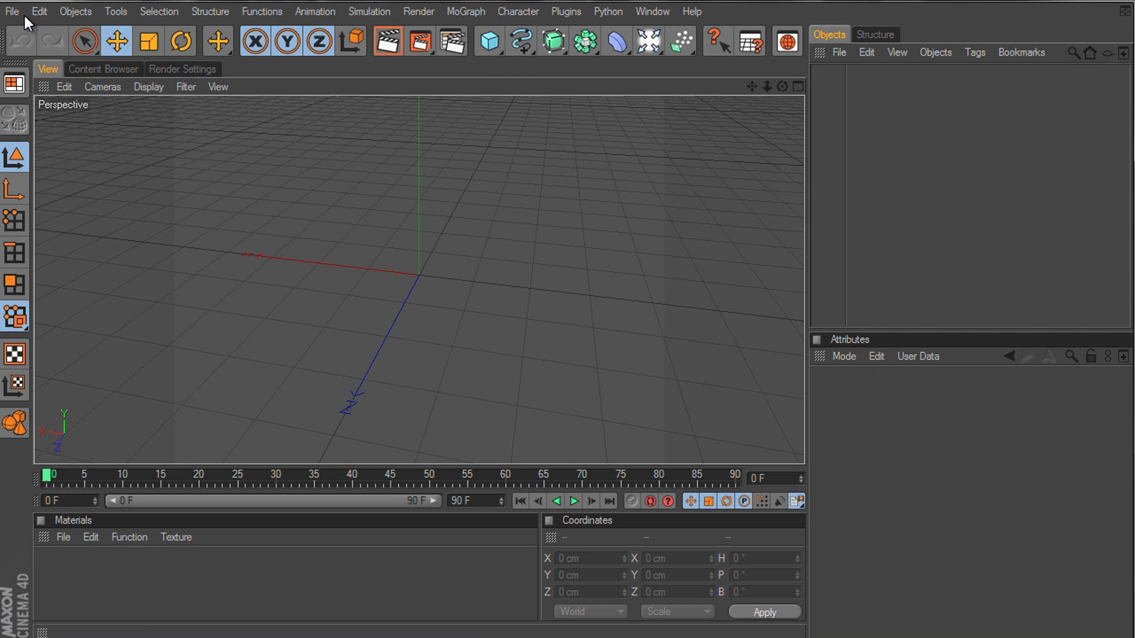
pyautogui.moveTo(189, 76)
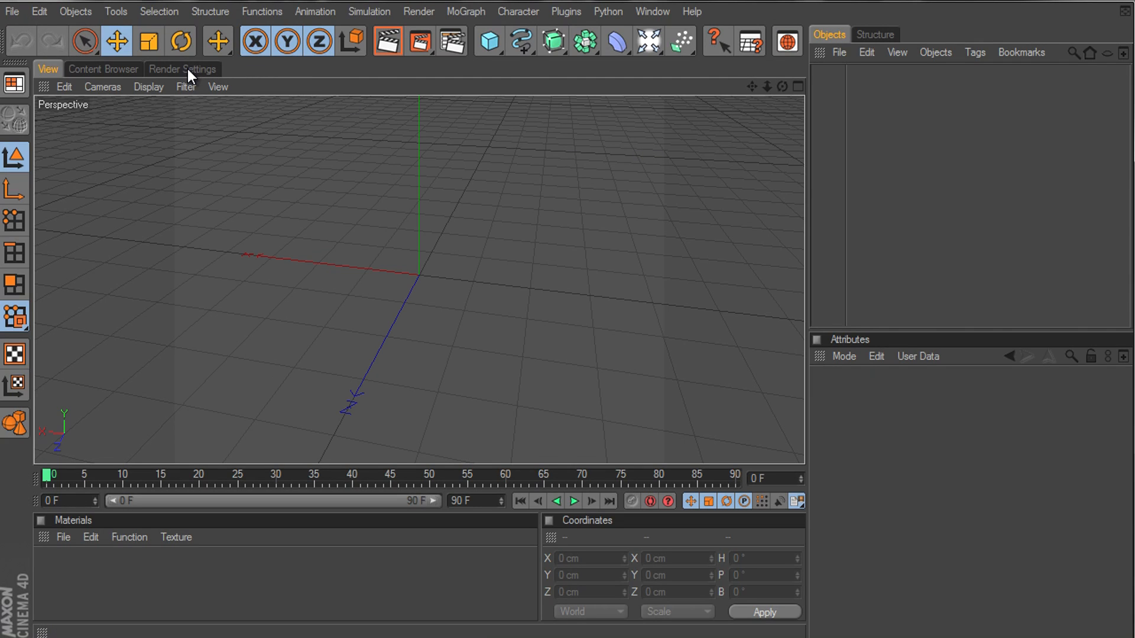
# Undock and remove the Render Settings and Content Browser panels, leaving only the View tab
pyautogui.click(182, 69)
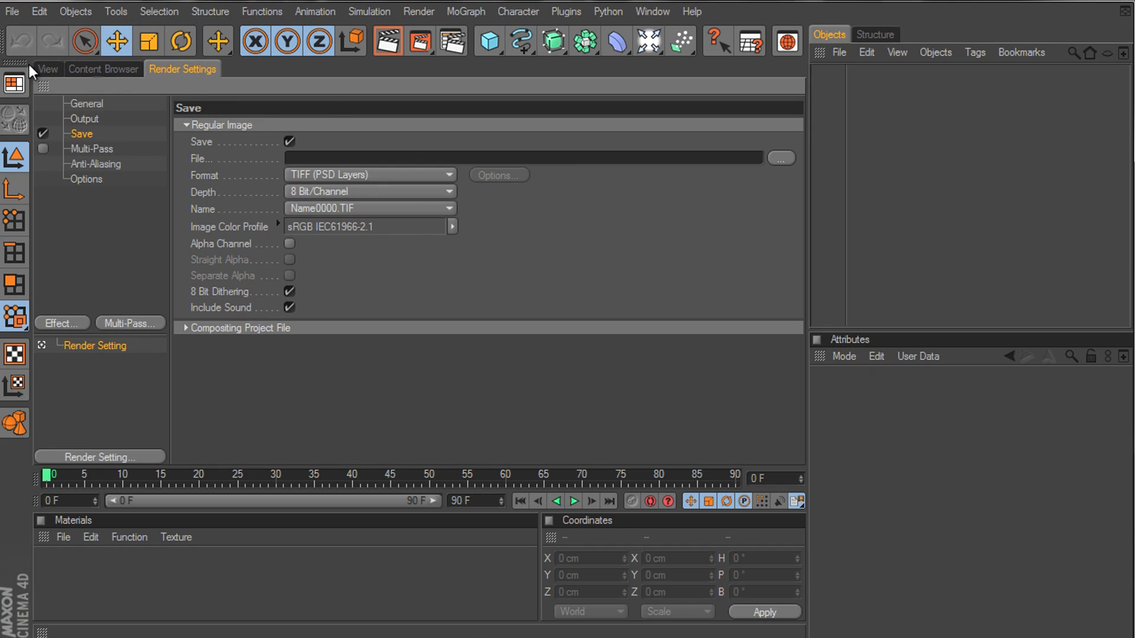
pyautogui.click(47, 69)
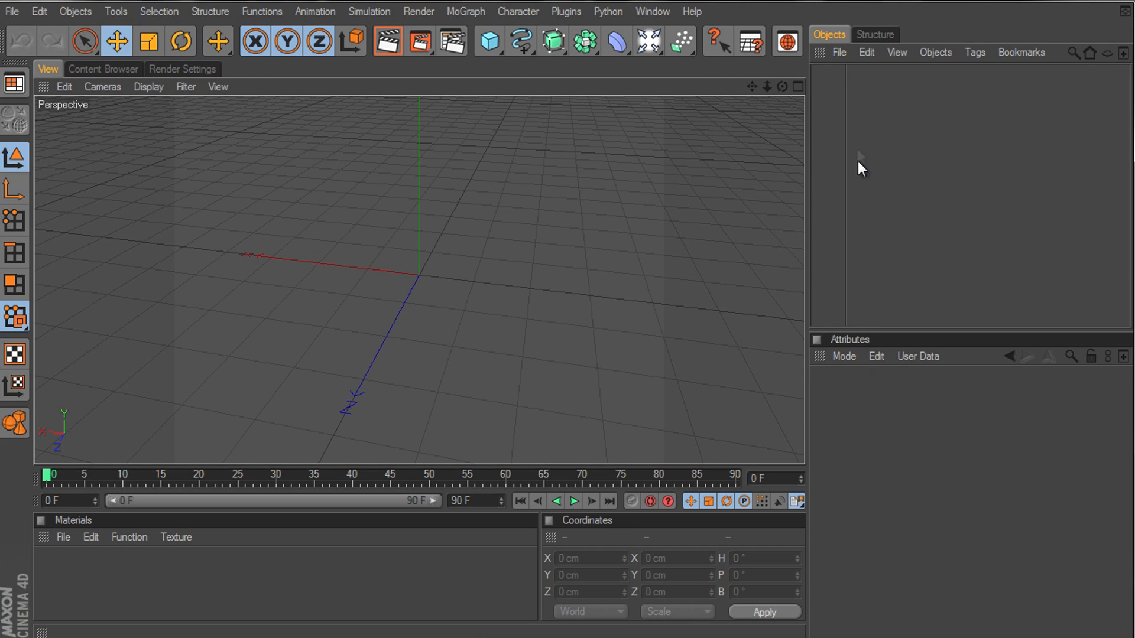
pyautogui.moveTo(428, 42)
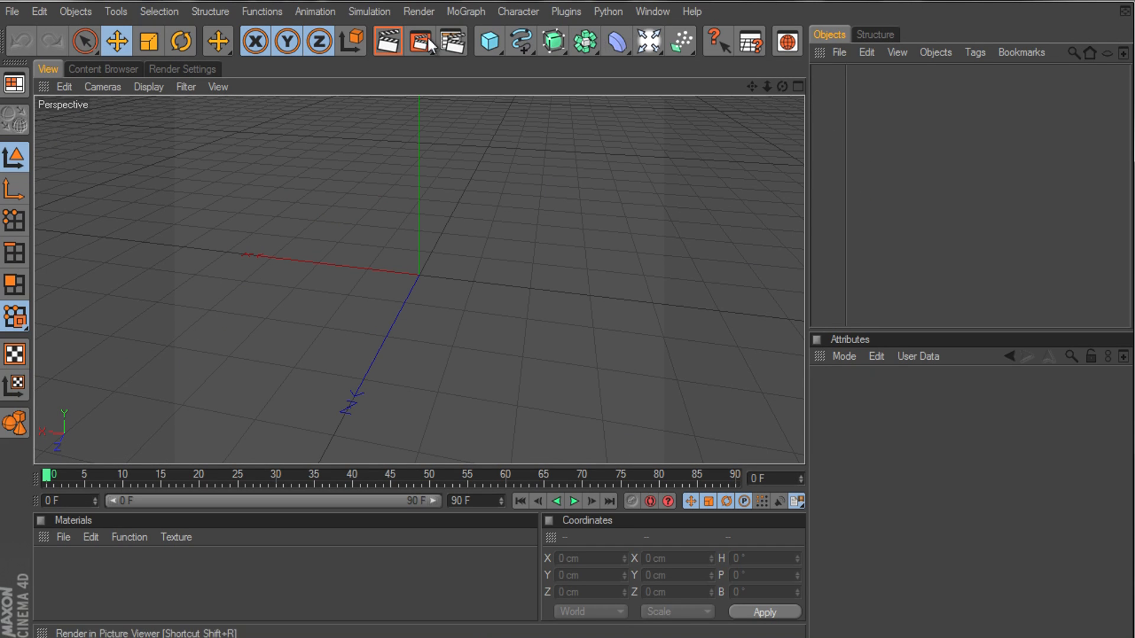
pyautogui.click(182, 68)
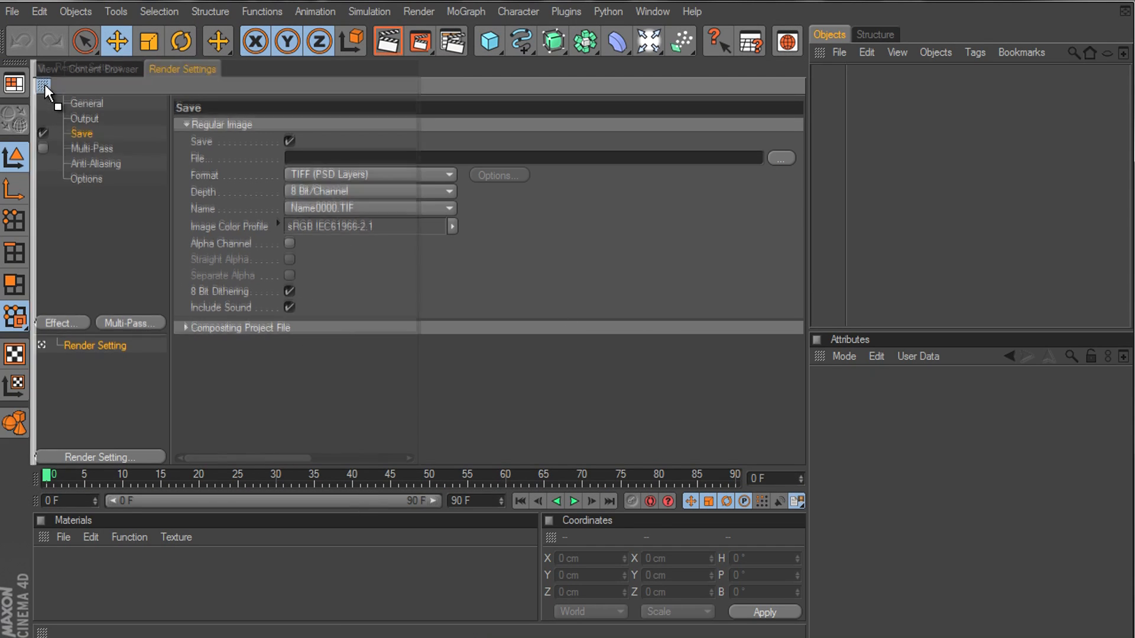
pyautogui.click(45, 87)
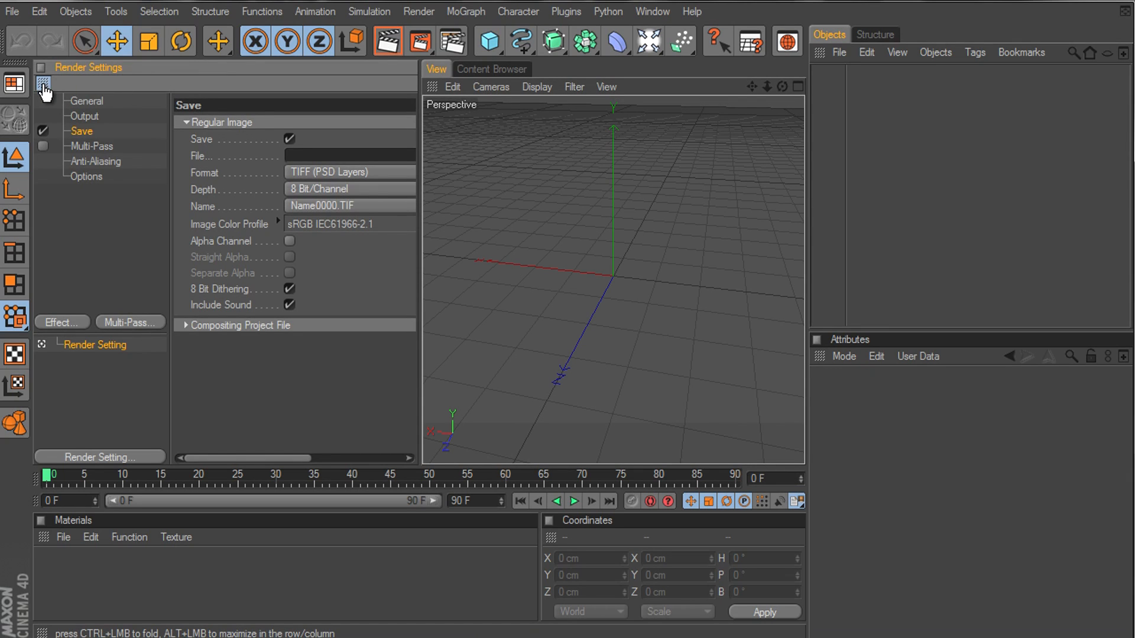
pyautogui.click(44, 89)
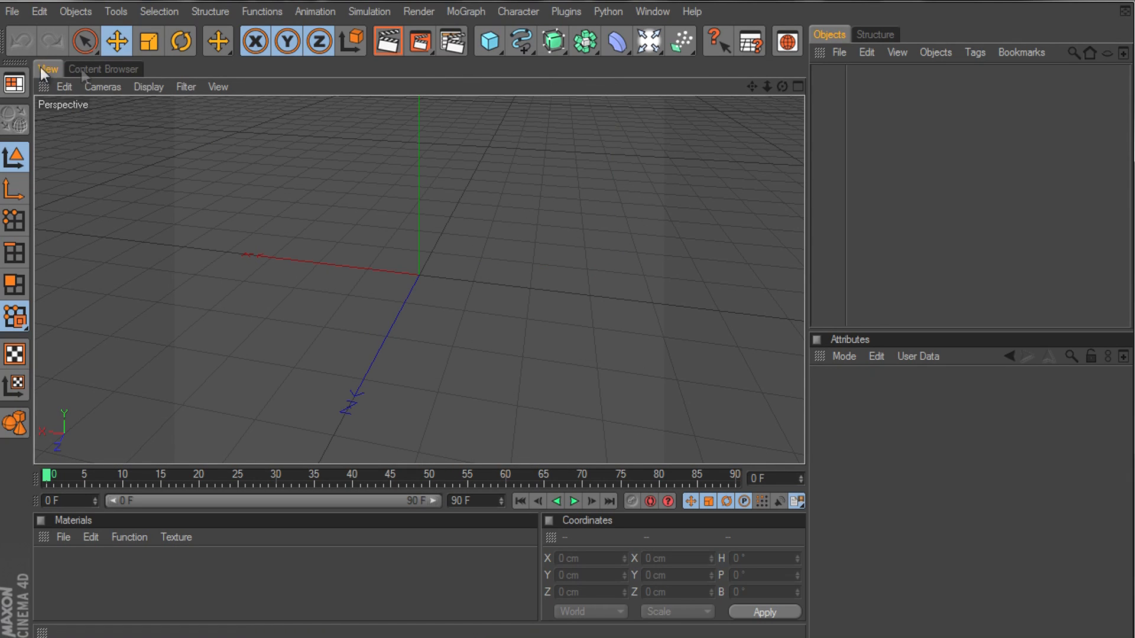
pyautogui.click(104, 69)
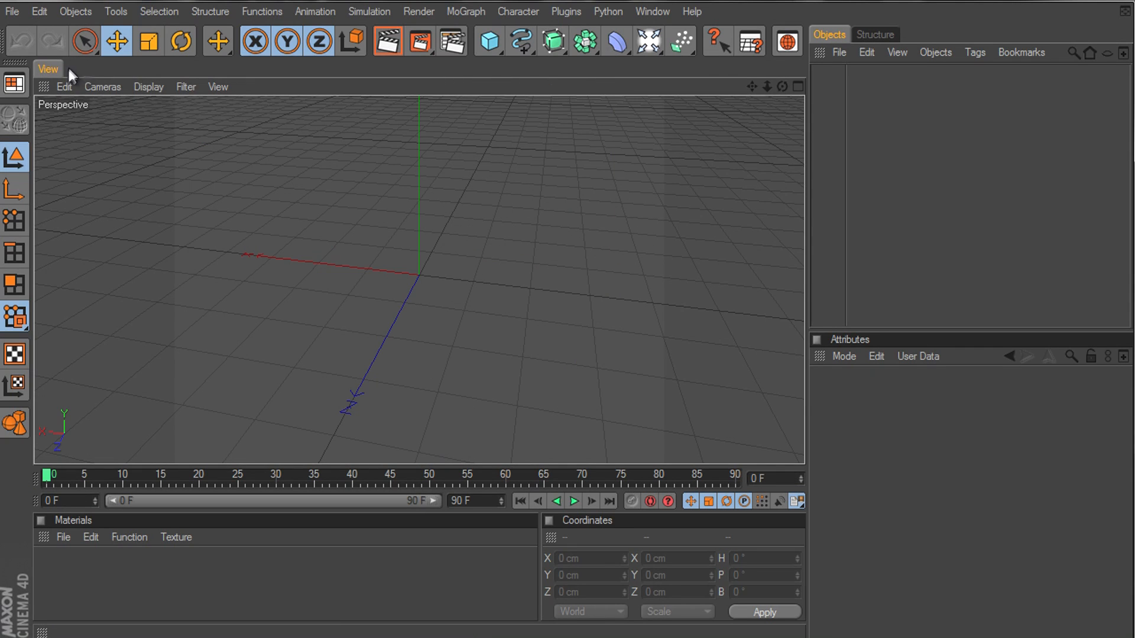
pyautogui.moveTo(463, 66)
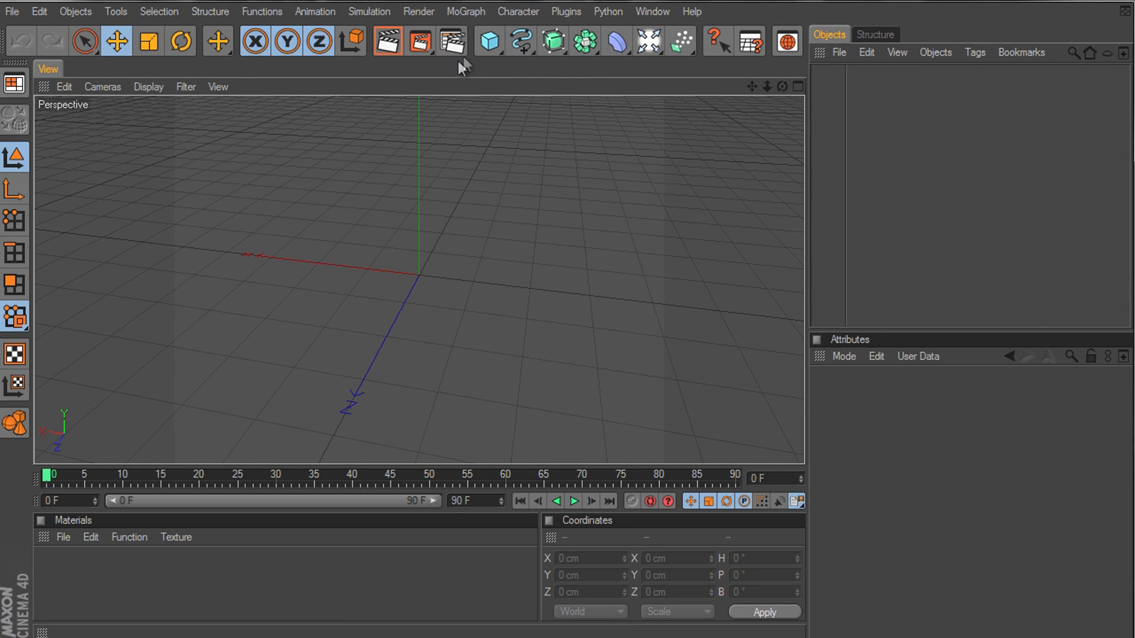
# Reopen Render Settings, dock them as a tab beside the viewport, and return to the View
pyautogui.click(420, 42)
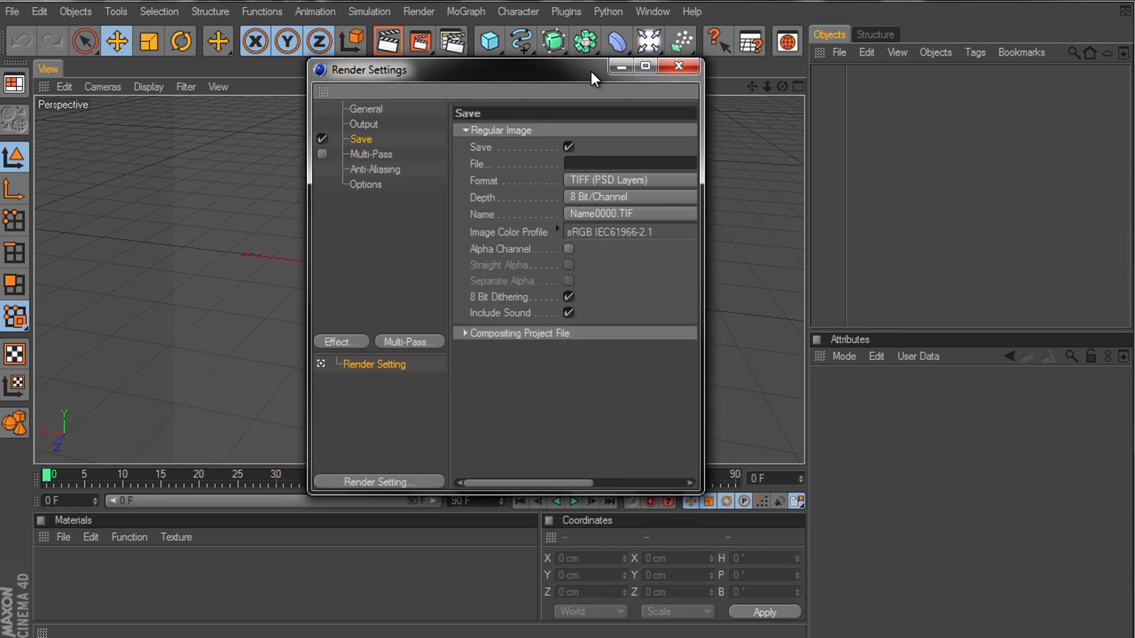
pyautogui.click(488, 41)
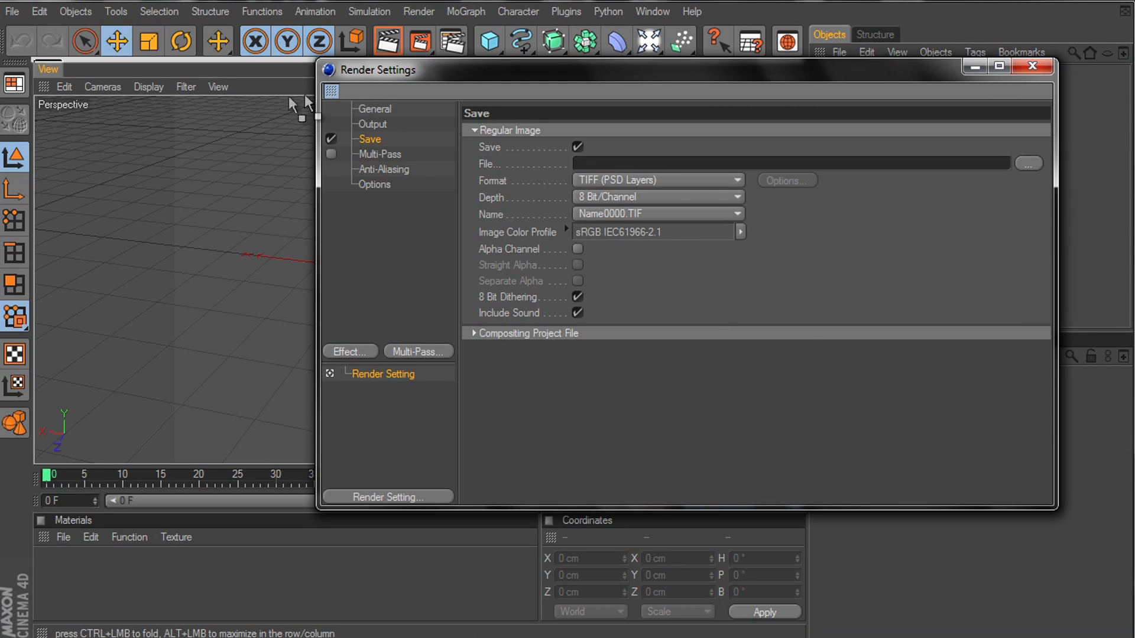
pyautogui.moveTo(50, 92)
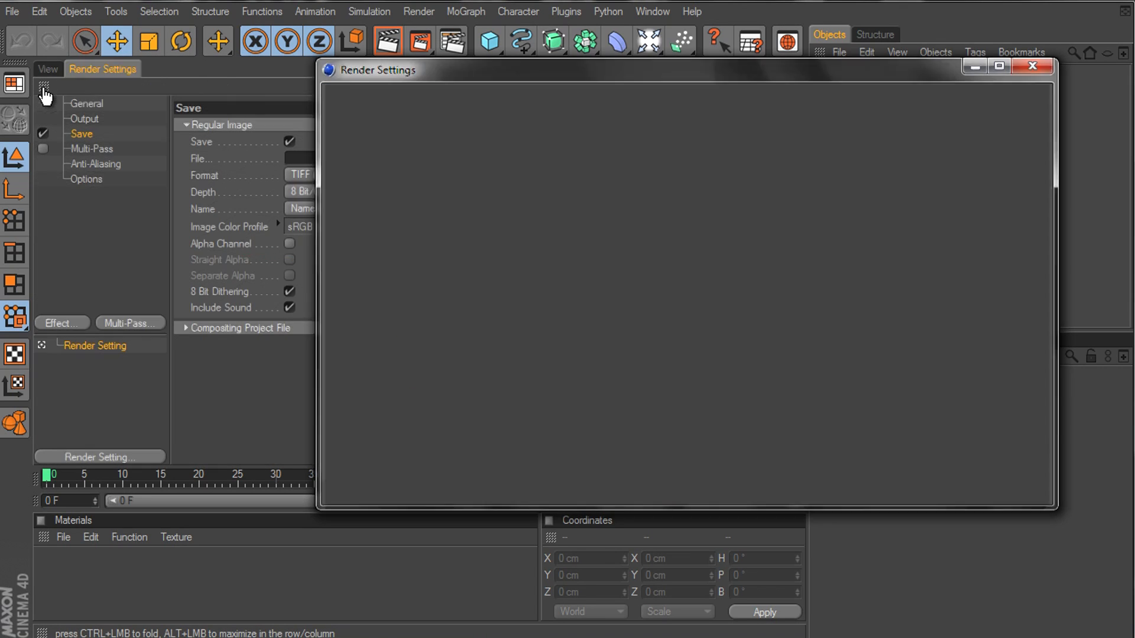
pyautogui.click(1031, 66)
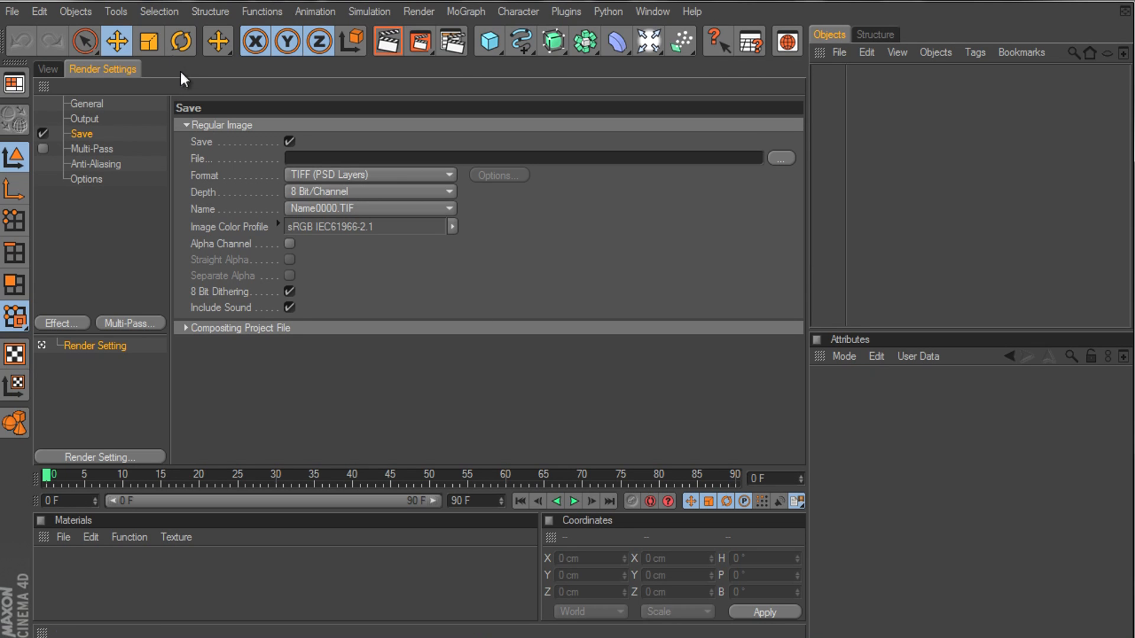
pyautogui.moveTo(41, 75)
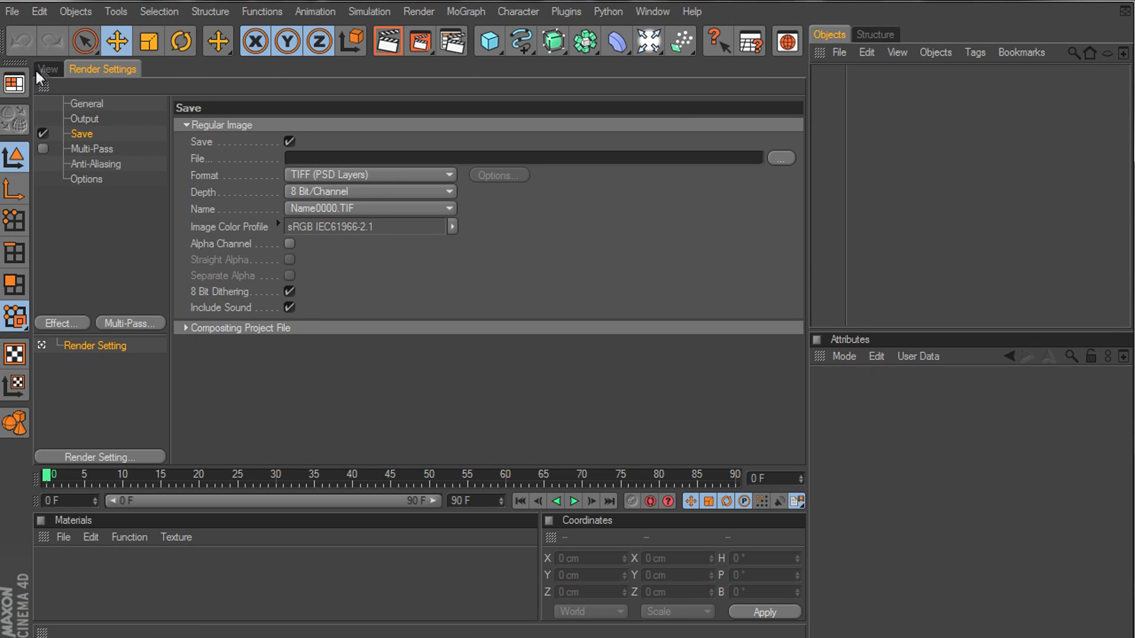
pyautogui.moveTo(453, 41)
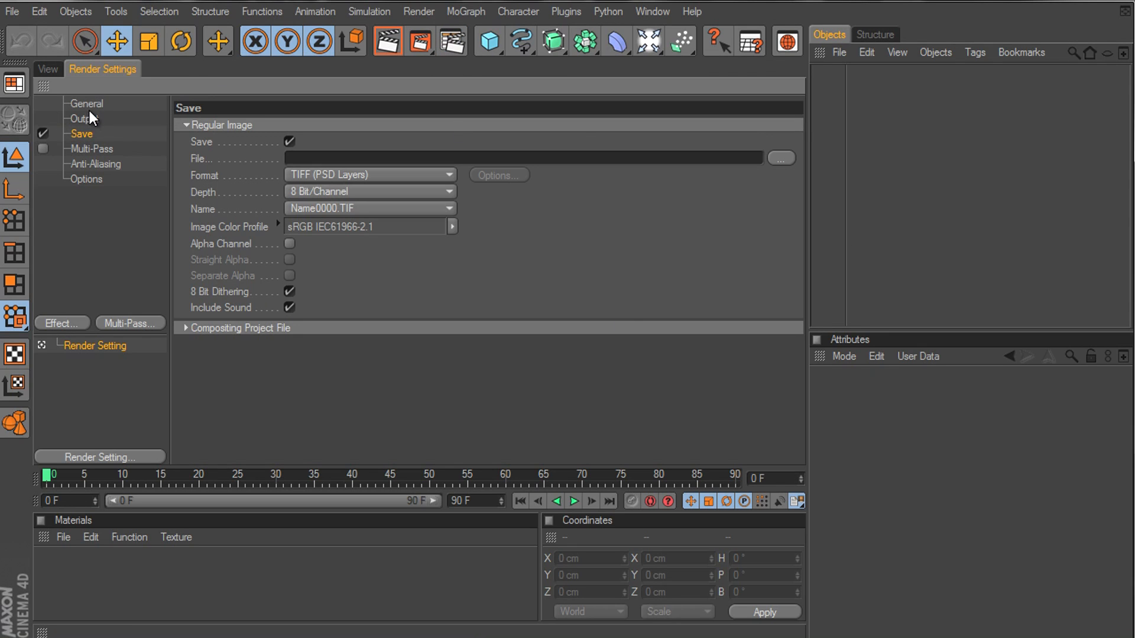
pyautogui.click(46, 68)
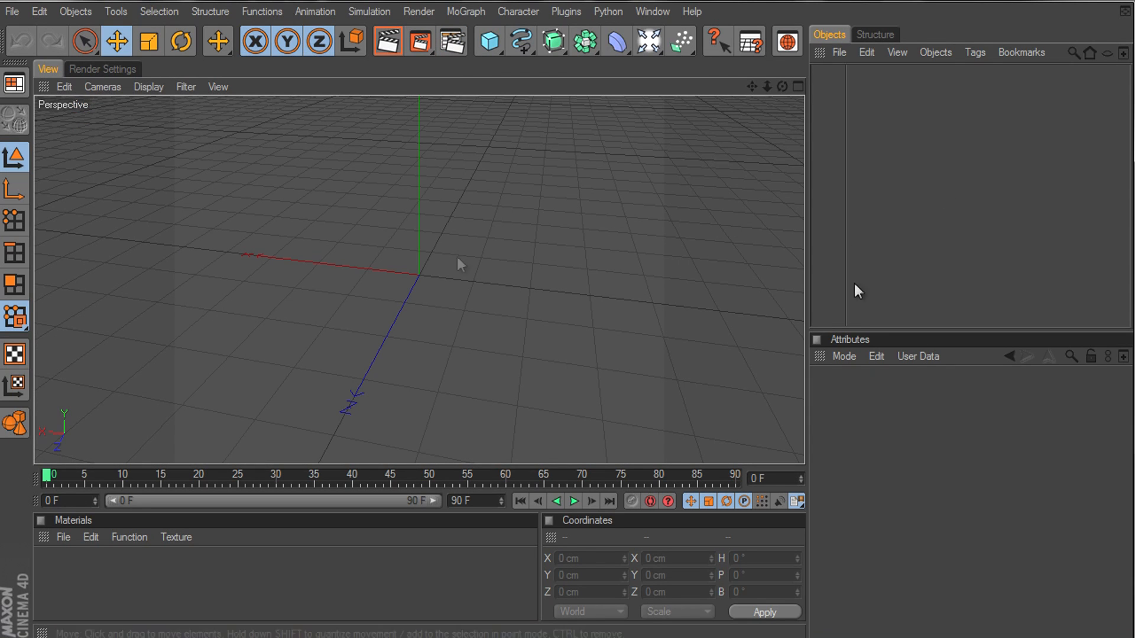
# Dock the Content Browser as a tab grouped with the View and Render Settings, then show the View
pyautogui.click(651, 10)
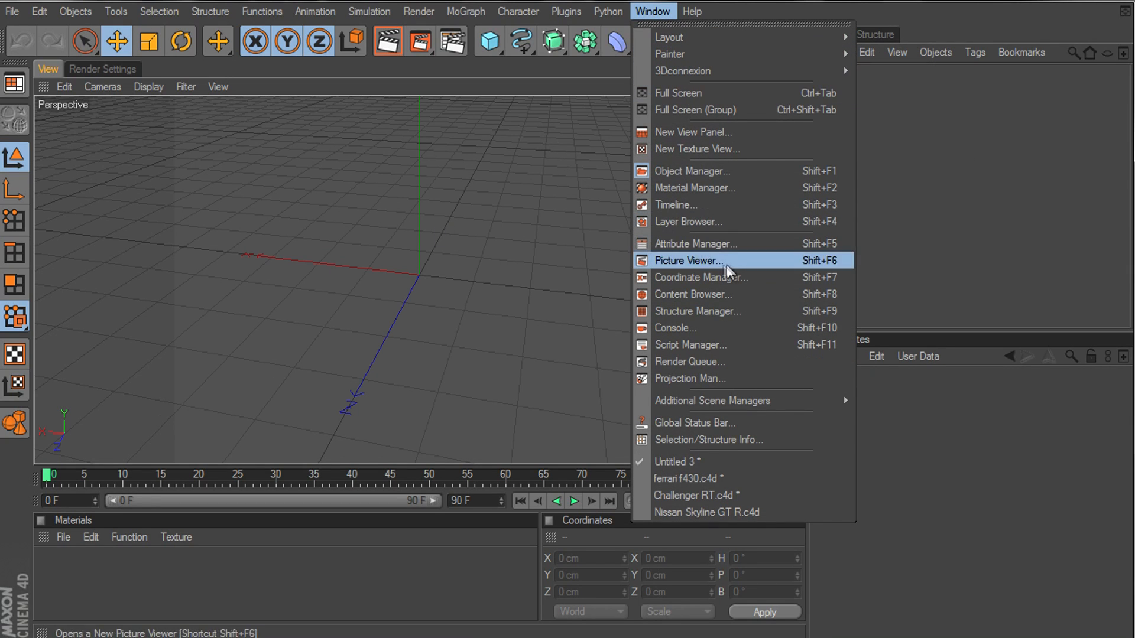
pyautogui.moveTo(716, 327)
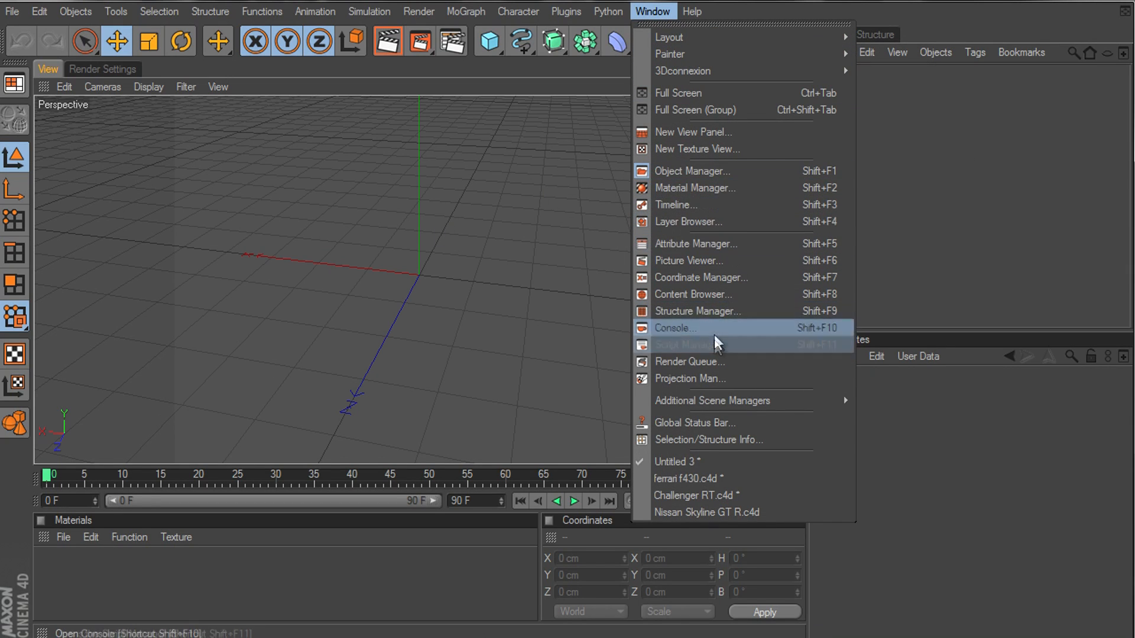
pyautogui.moveTo(742, 422)
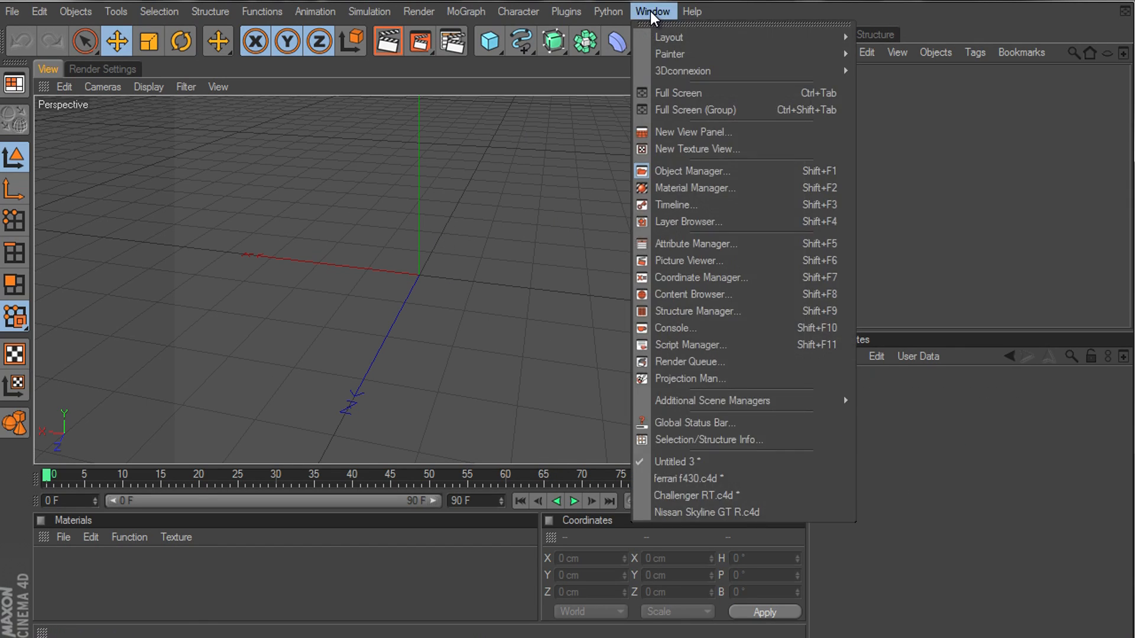
pyautogui.moveTo(685, 221)
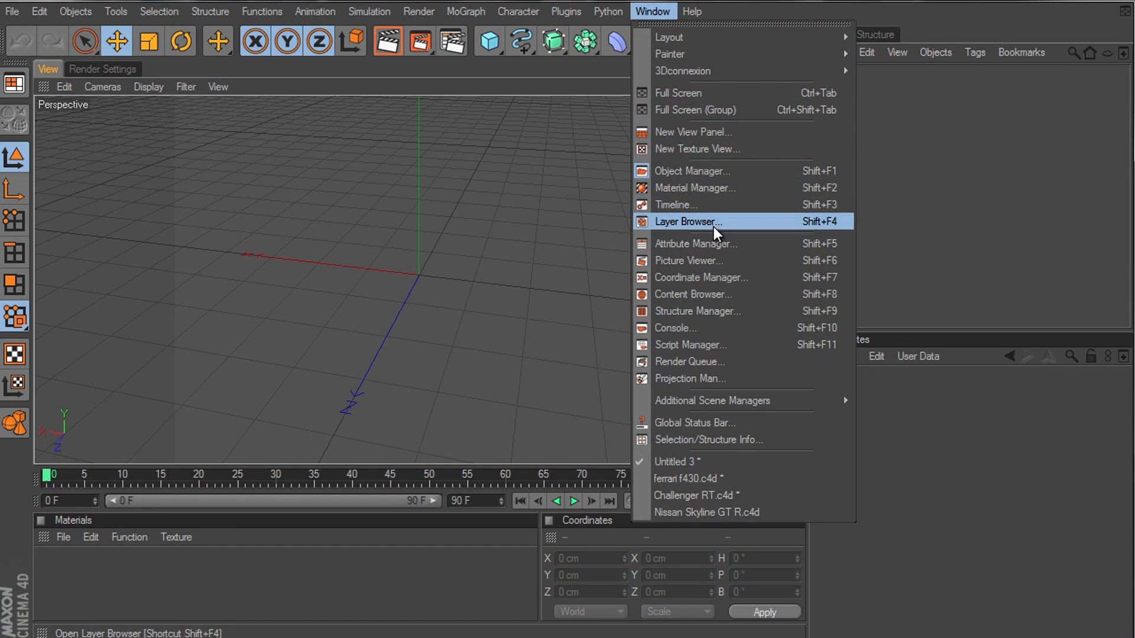
pyautogui.moveTo(692, 170)
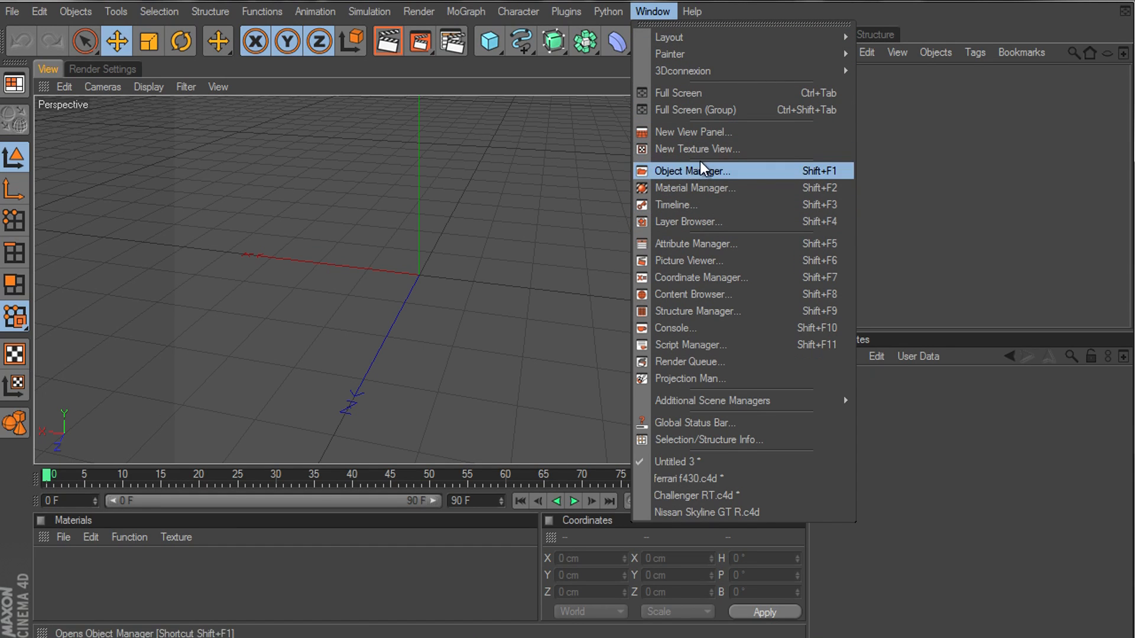
pyautogui.click(690, 170)
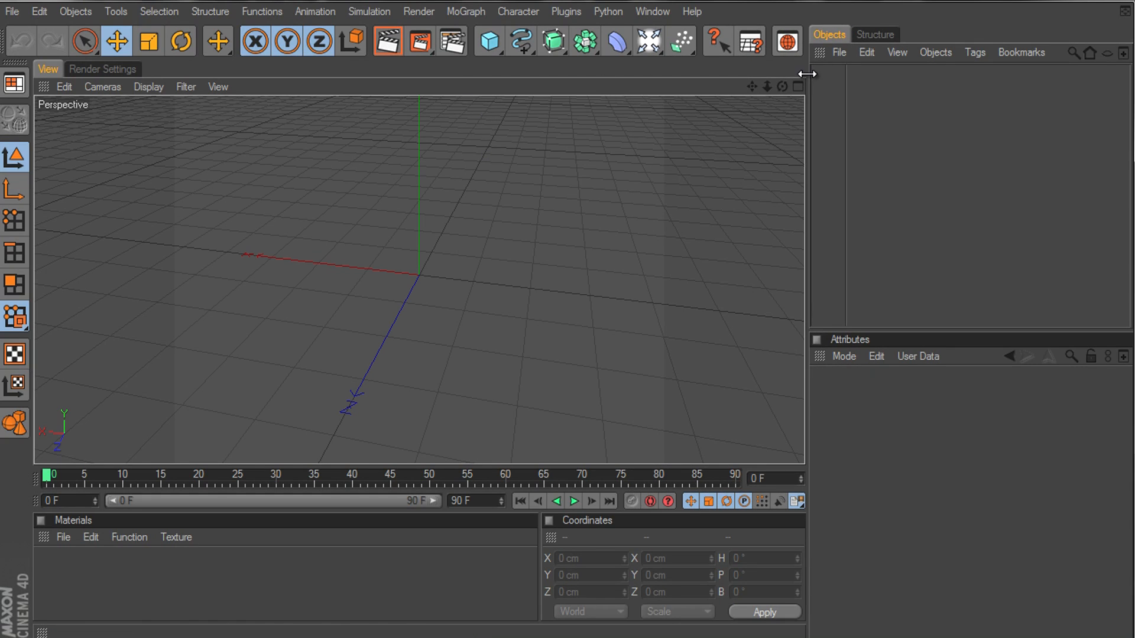
pyautogui.moveTo(786, 41)
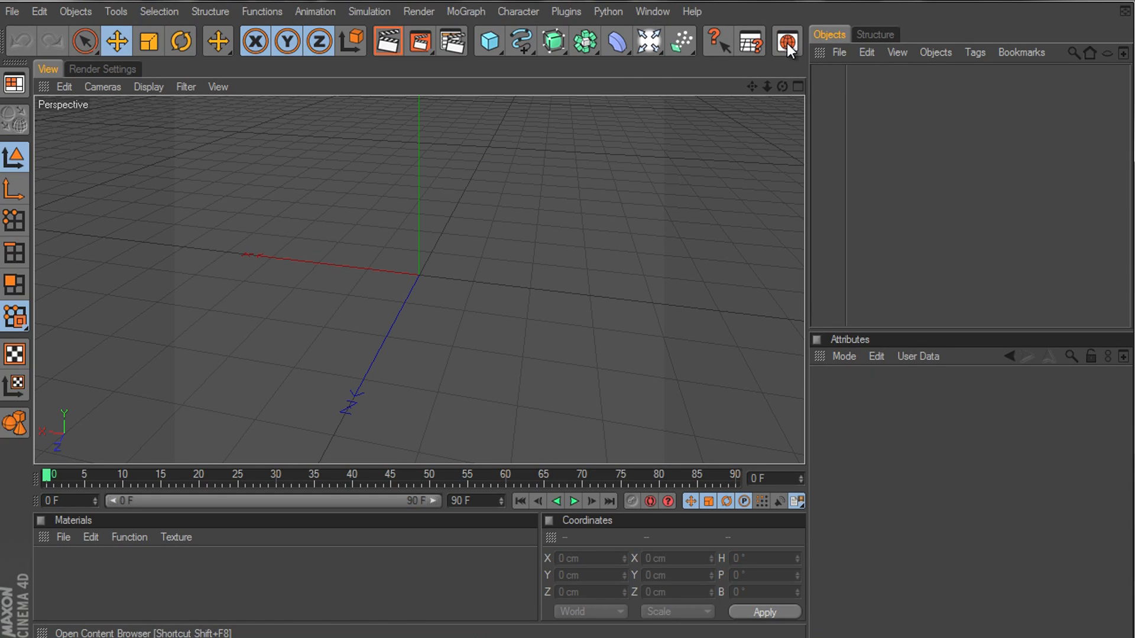
pyautogui.click(786, 41)
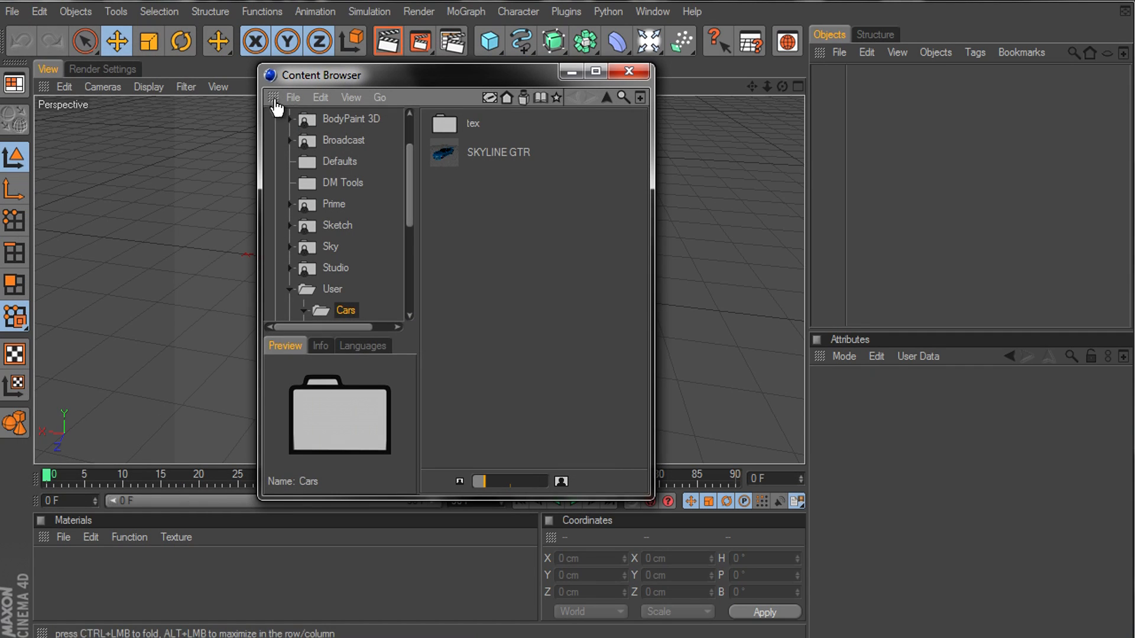
pyautogui.click(594, 71)
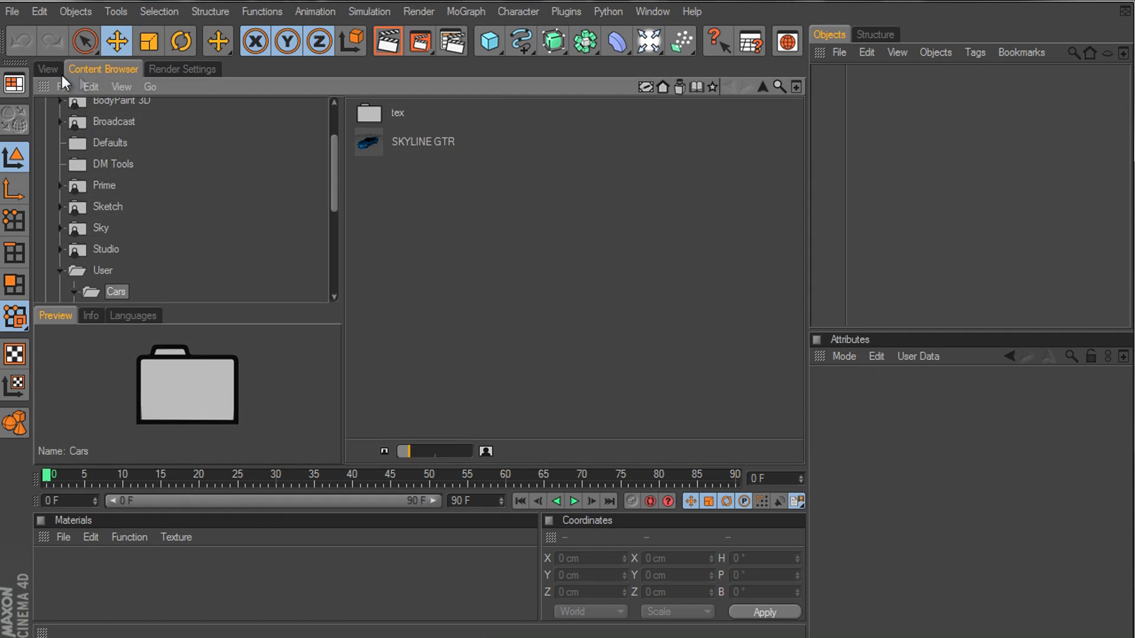
pyautogui.moveTo(818, 54)
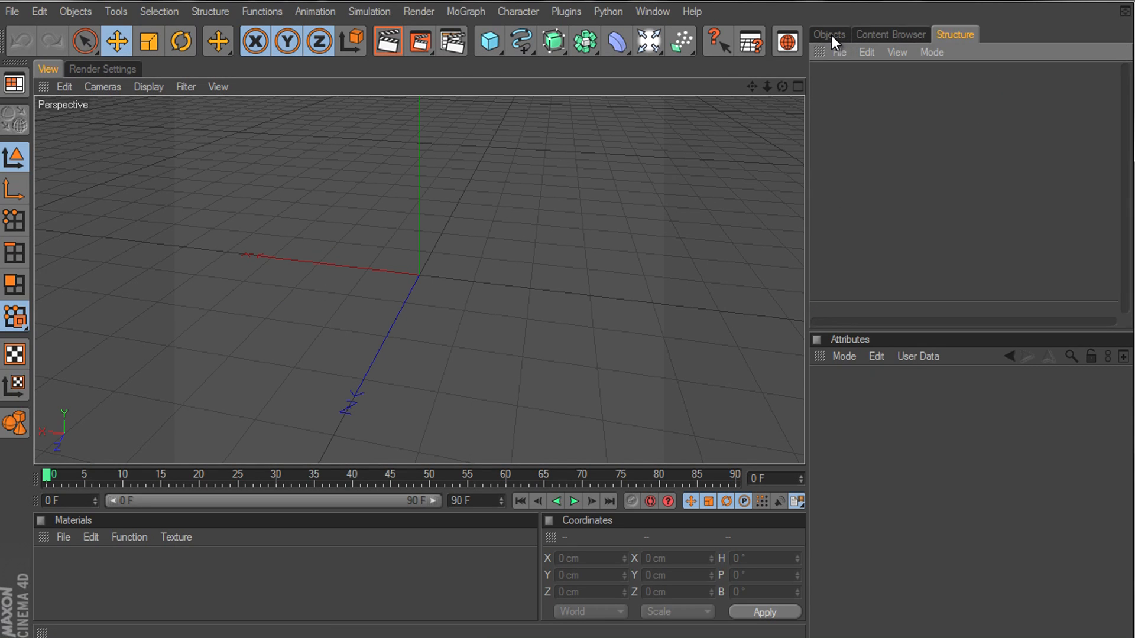
pyautogui.click(890, 34)
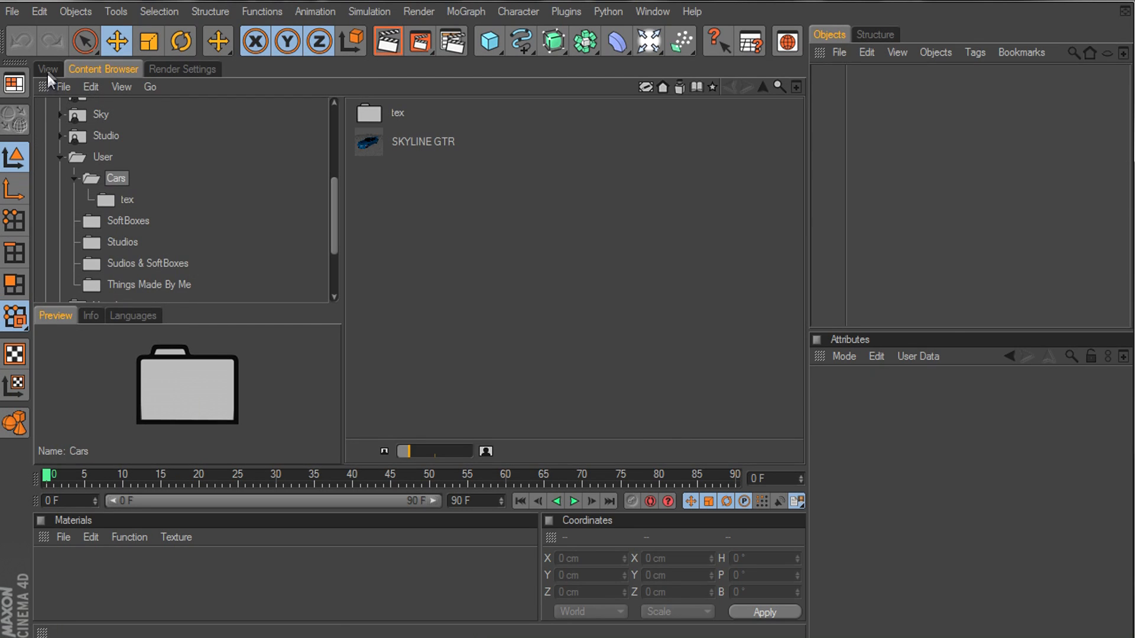
pyautogui.click(47, 68)
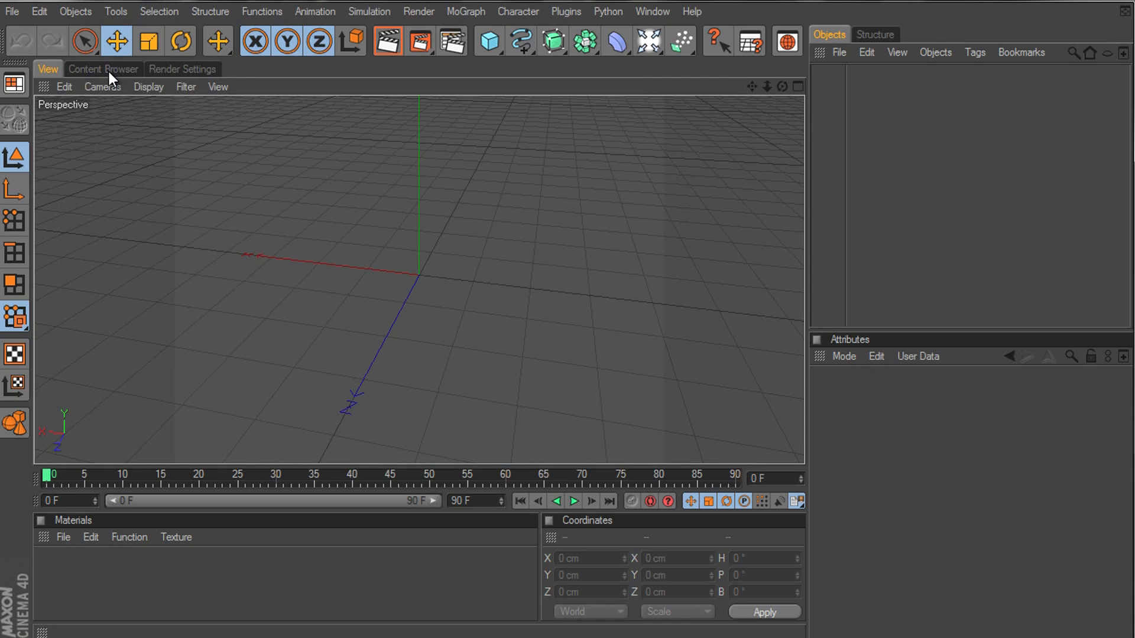
pyautogui.moveTo(623, 13)
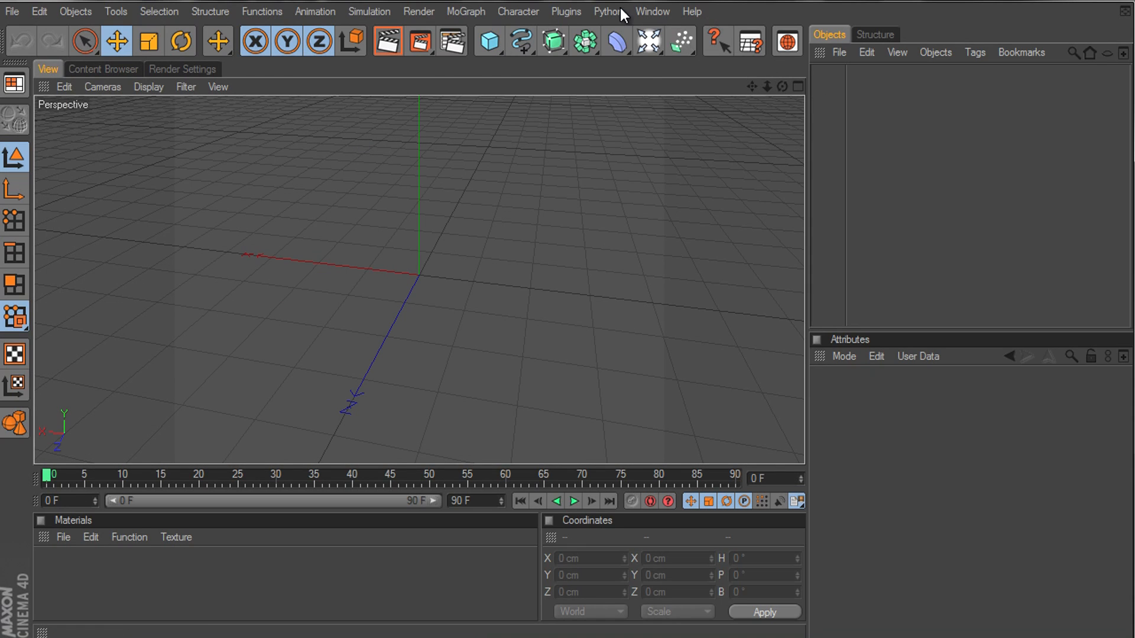
# Add the Timeline and Layer Browser from the Window menu as tabs grouped with the View
pyautogui.click(567, 10)
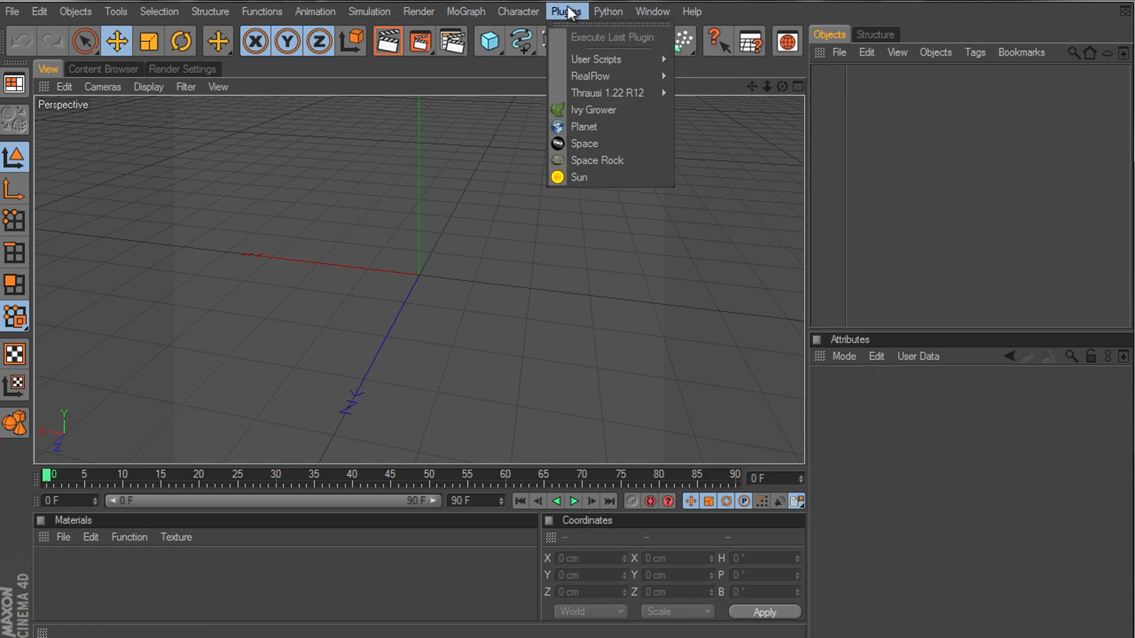
pyautogui.moveTo(608, 92)
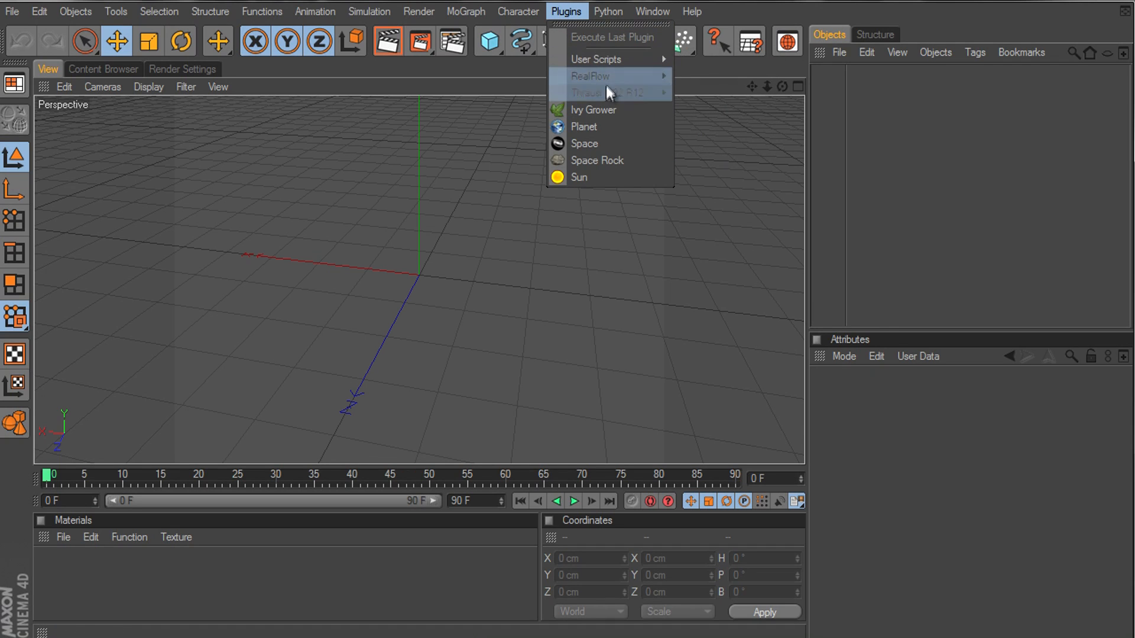
pyautogui.click(651, 11)
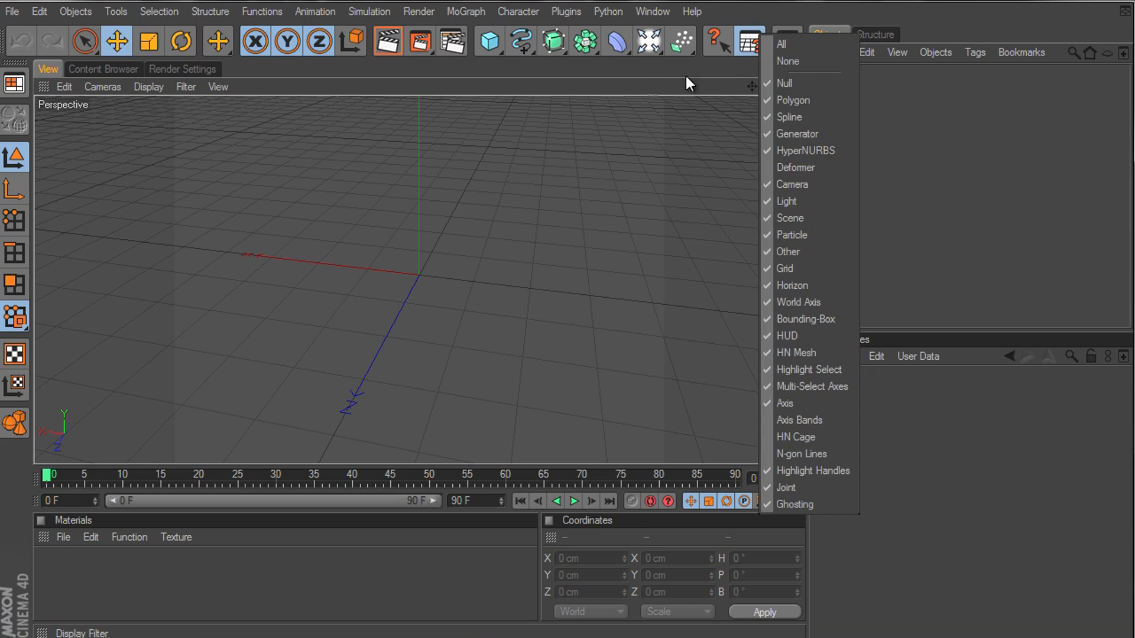
pyautogui.click(650, 10)
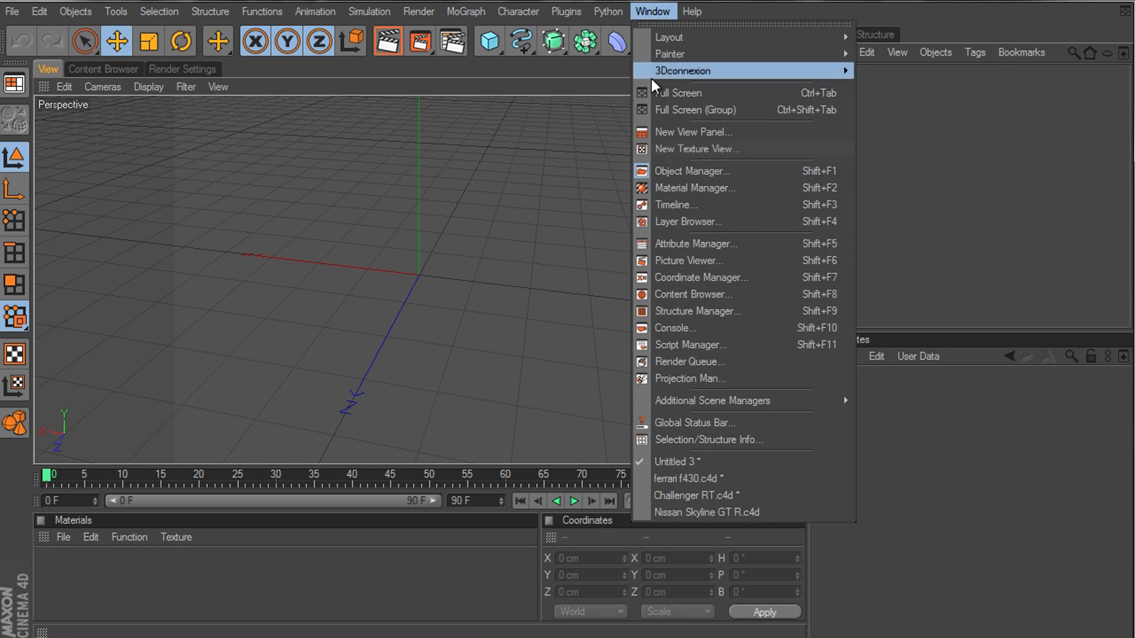
pyautogui.click(675, 205)
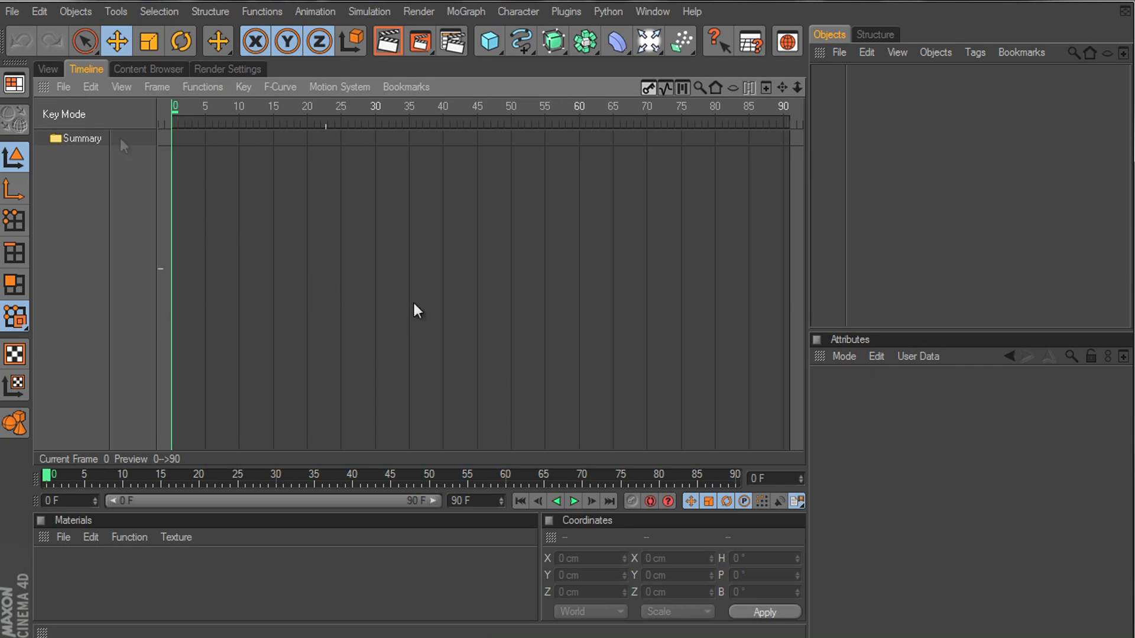
pyautogui.click(608, 11)
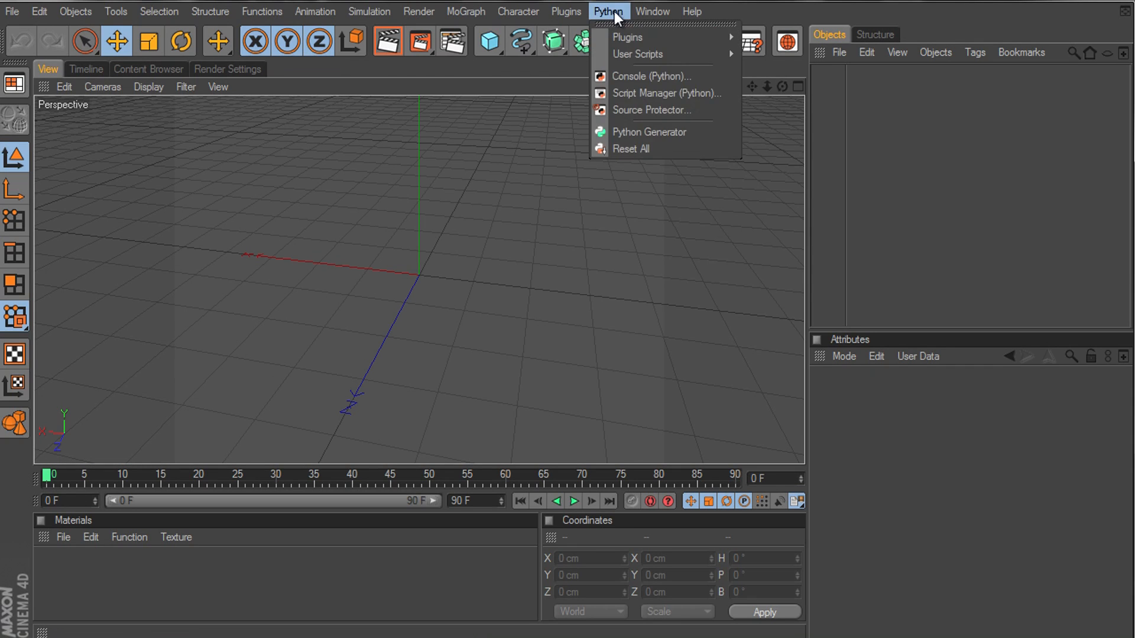
pyautogui.click(653, 10)
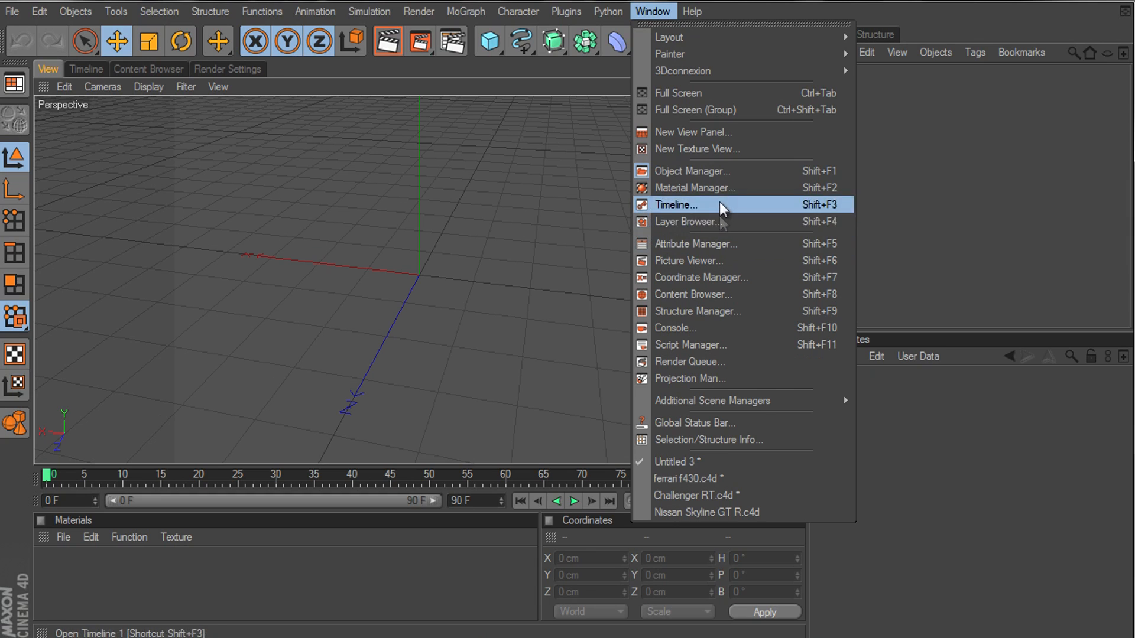
pyautogui.click(688, 223)
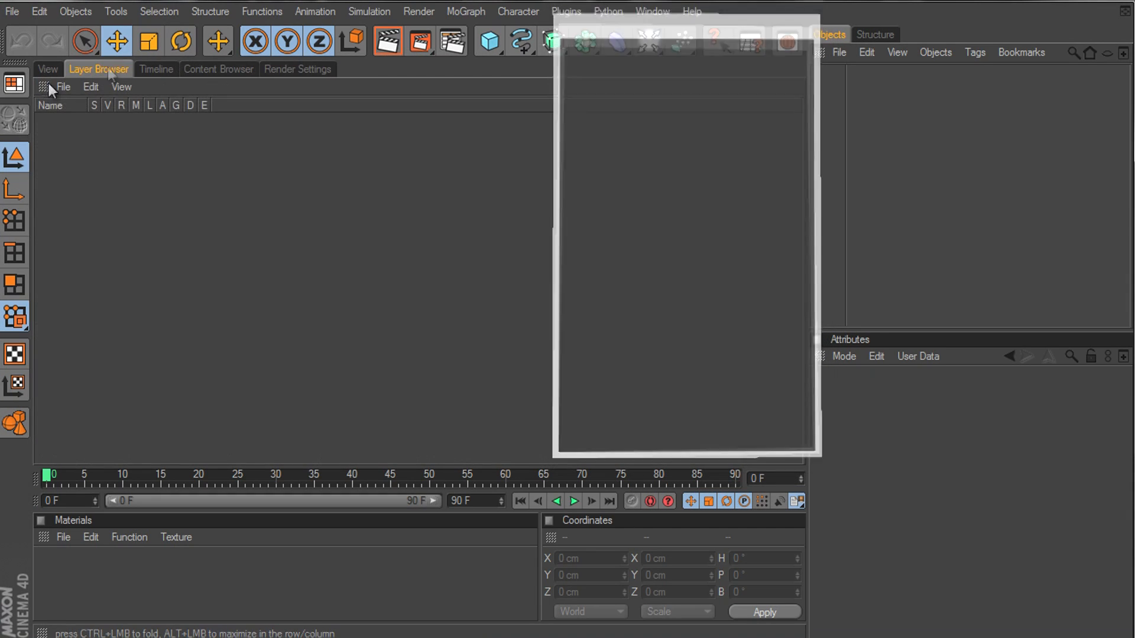
pyautogui.click(217, 69)
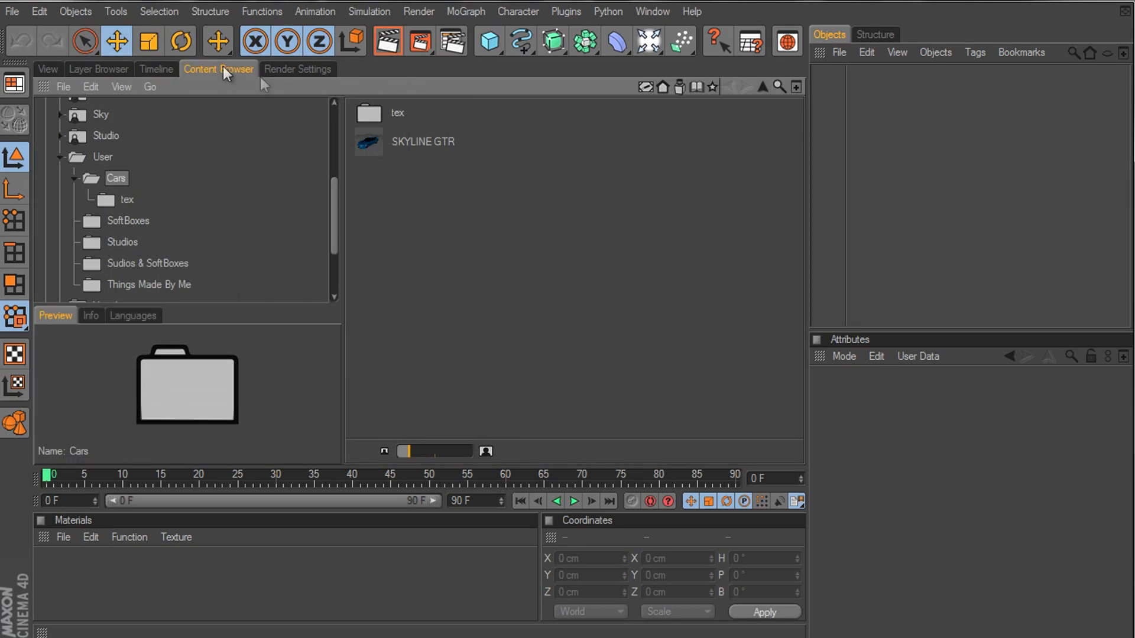
pyautogui.click(154, 69)
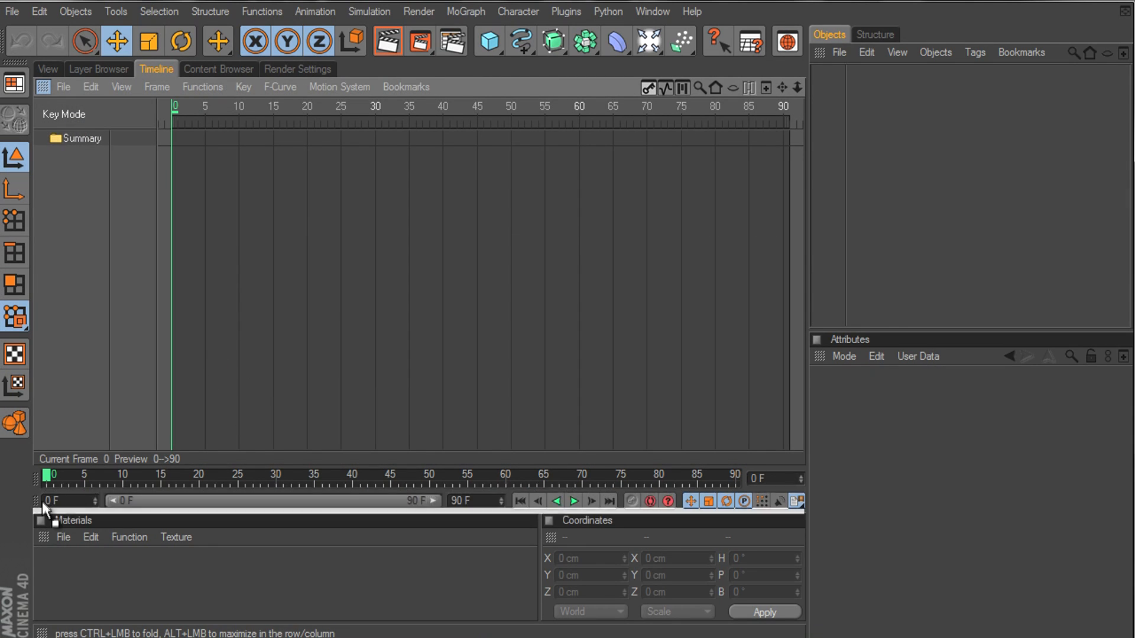
pyautogui.click(47, 69)
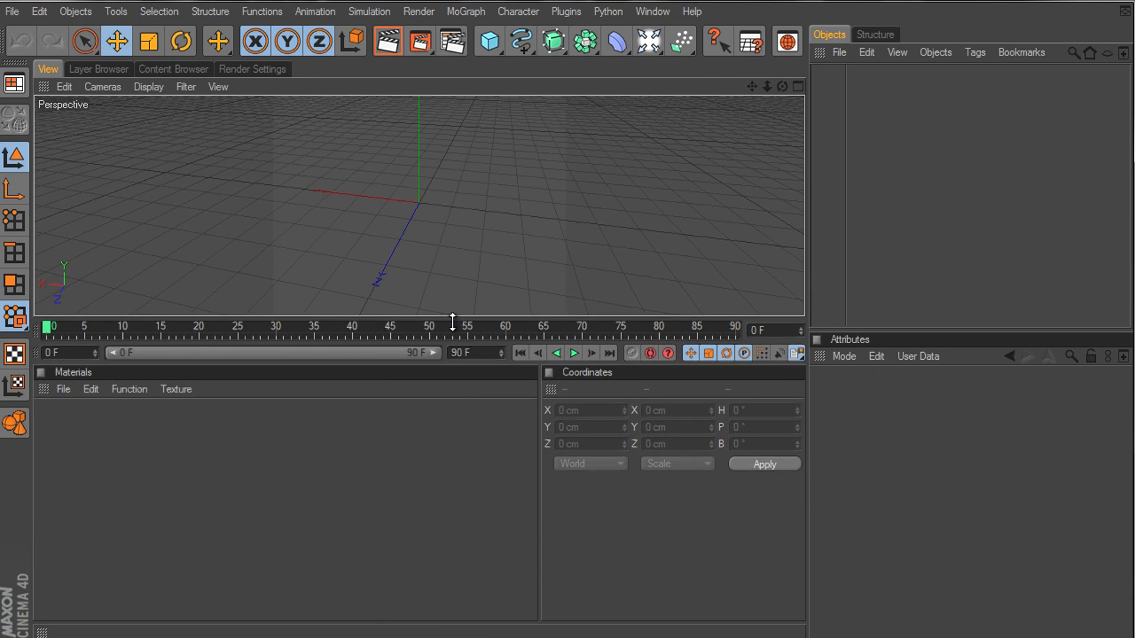
# Browse the Window and Character menus and cancel a Scale Document prompt
pyautogui.click(652, 11)
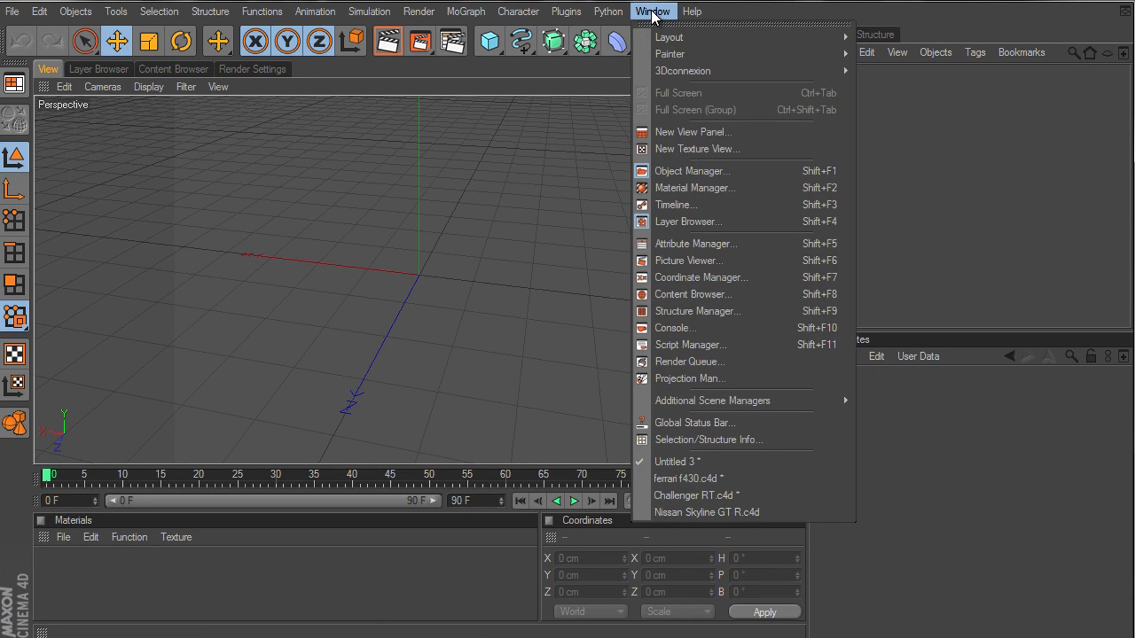
pyautogui.click(518, 11)
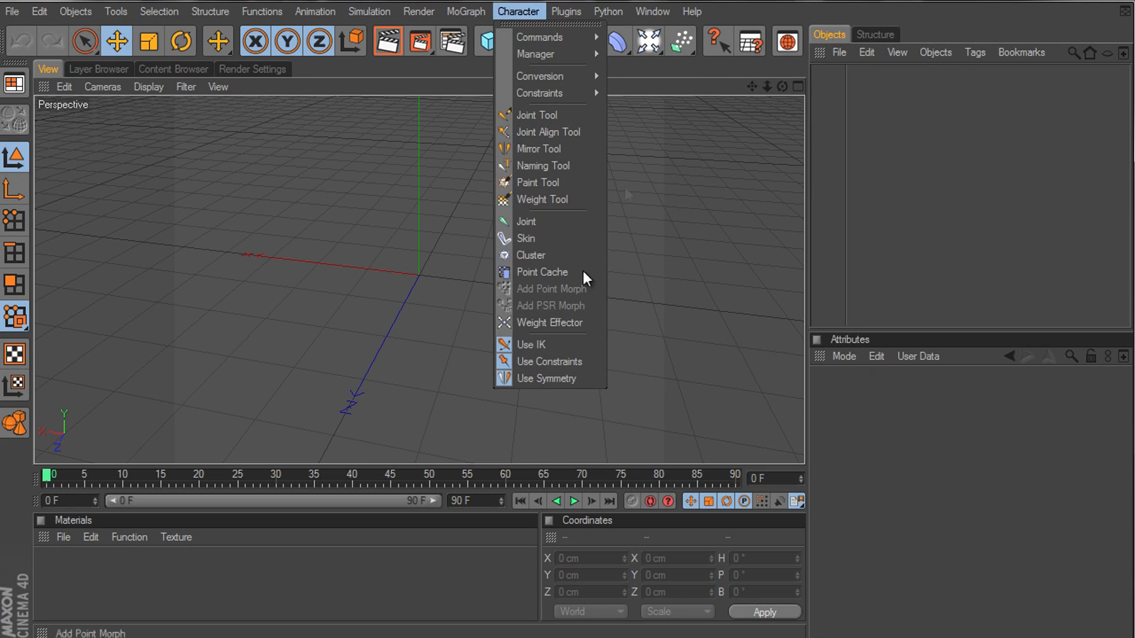
pyautogui.click(652, 11)
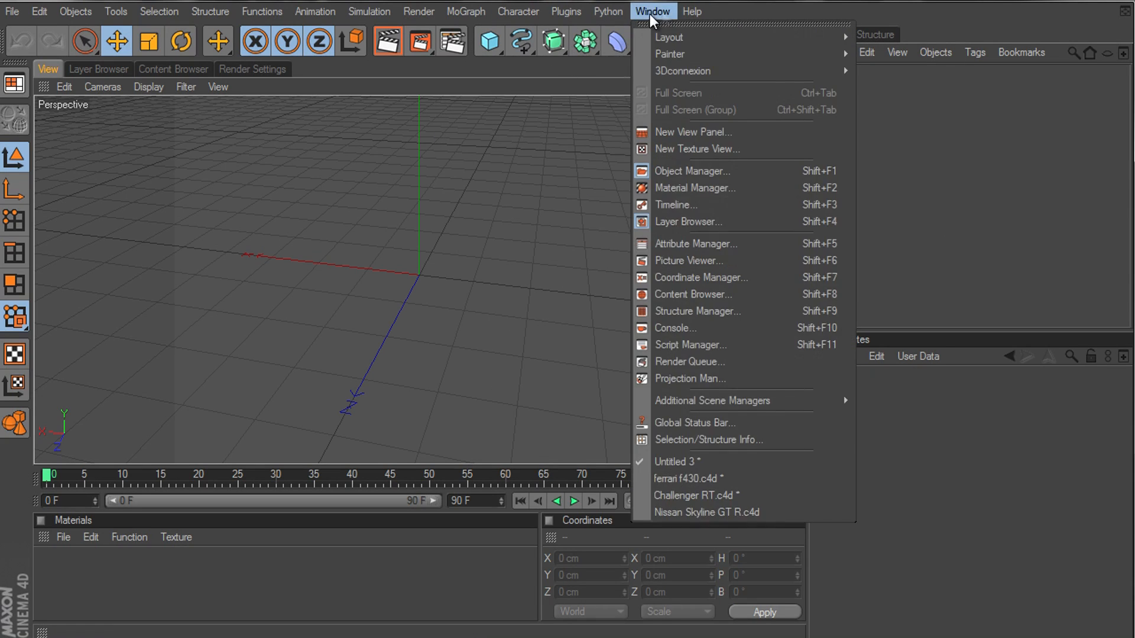
pyautogui.click(691, 11)
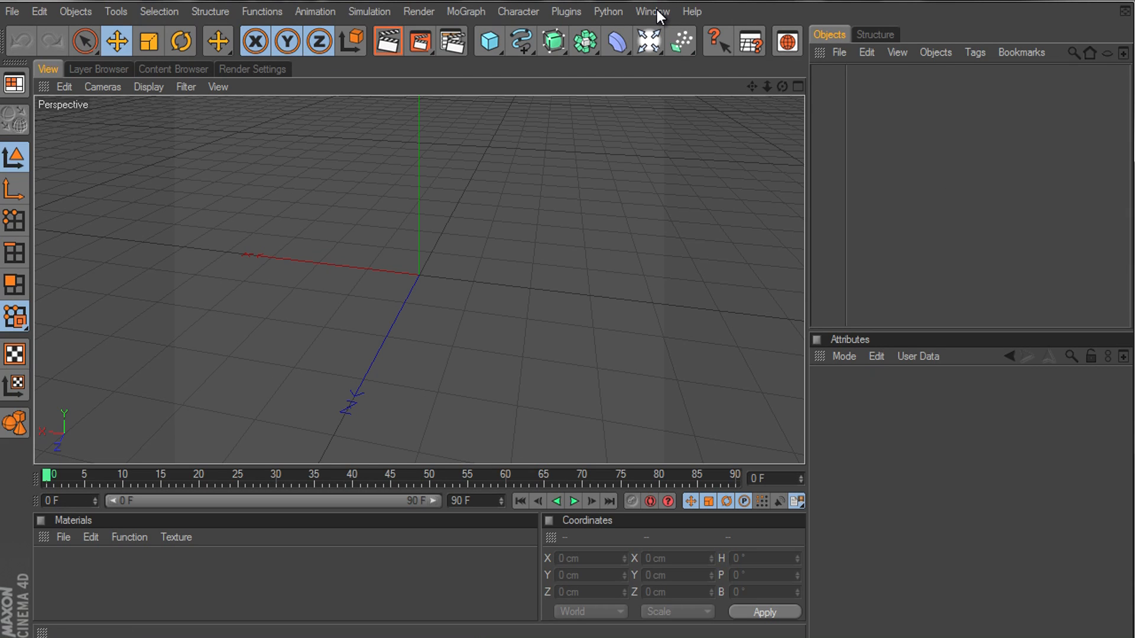
pyautogui.click(650, 11)
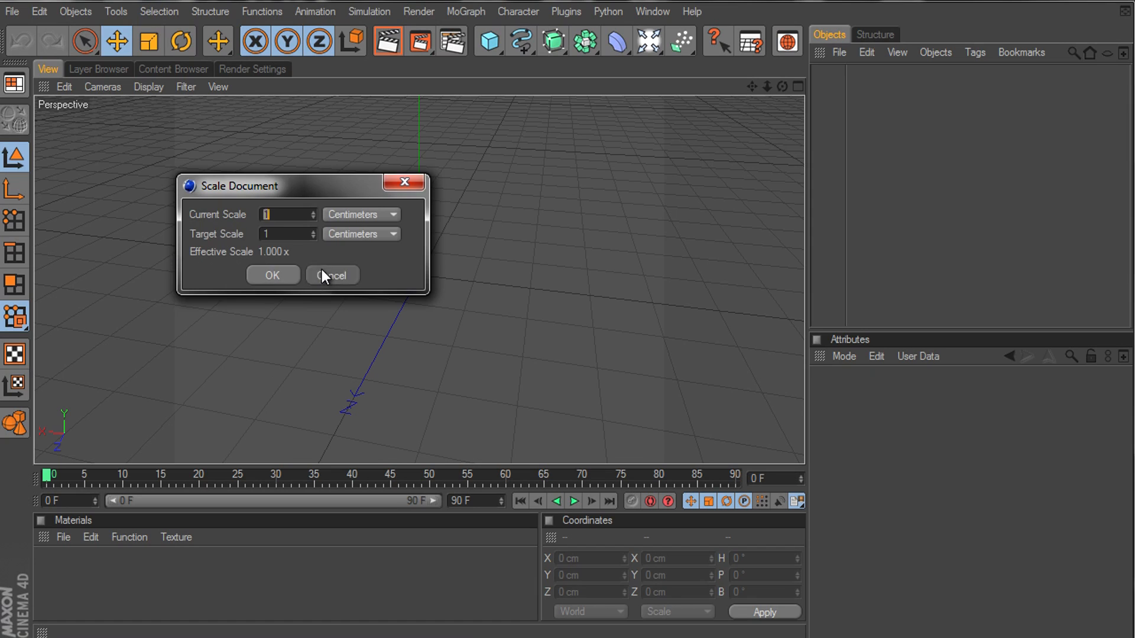
pyautogui.click(331, 276)
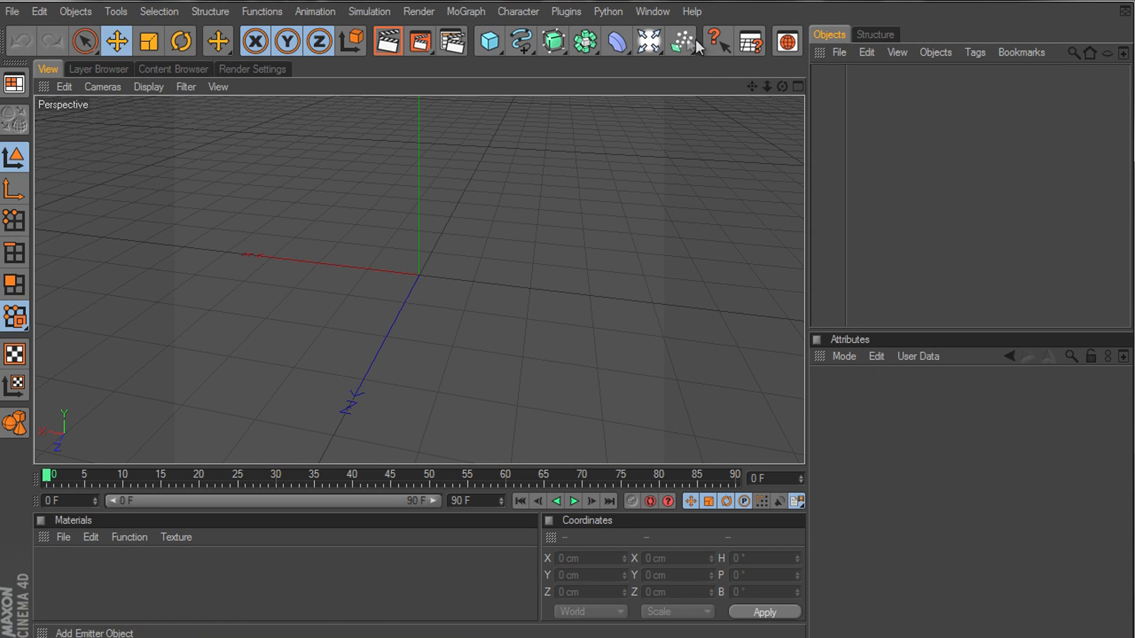
pyautogui.click(653, 11)
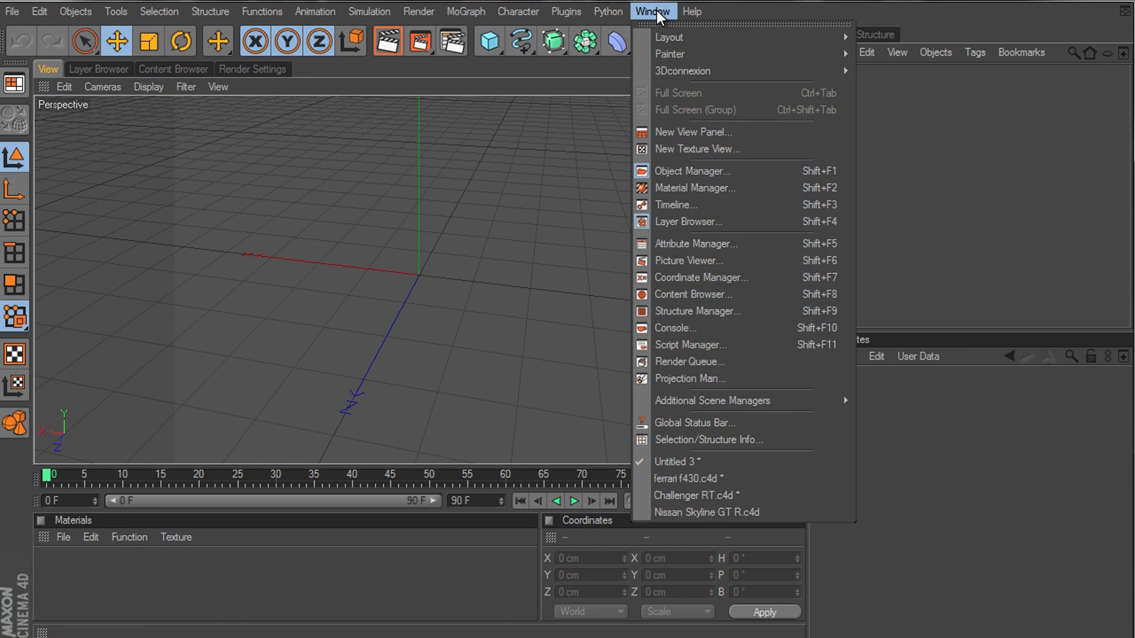
pyautogui.moveTo(668, 37)
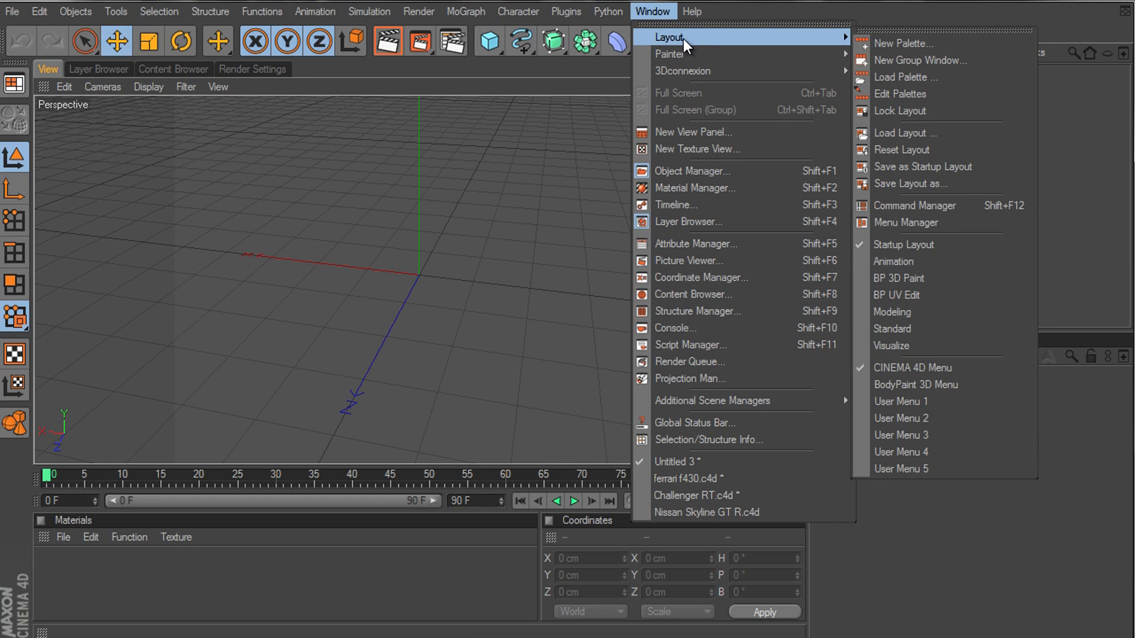
pyautogui.moveTo(693, 39)
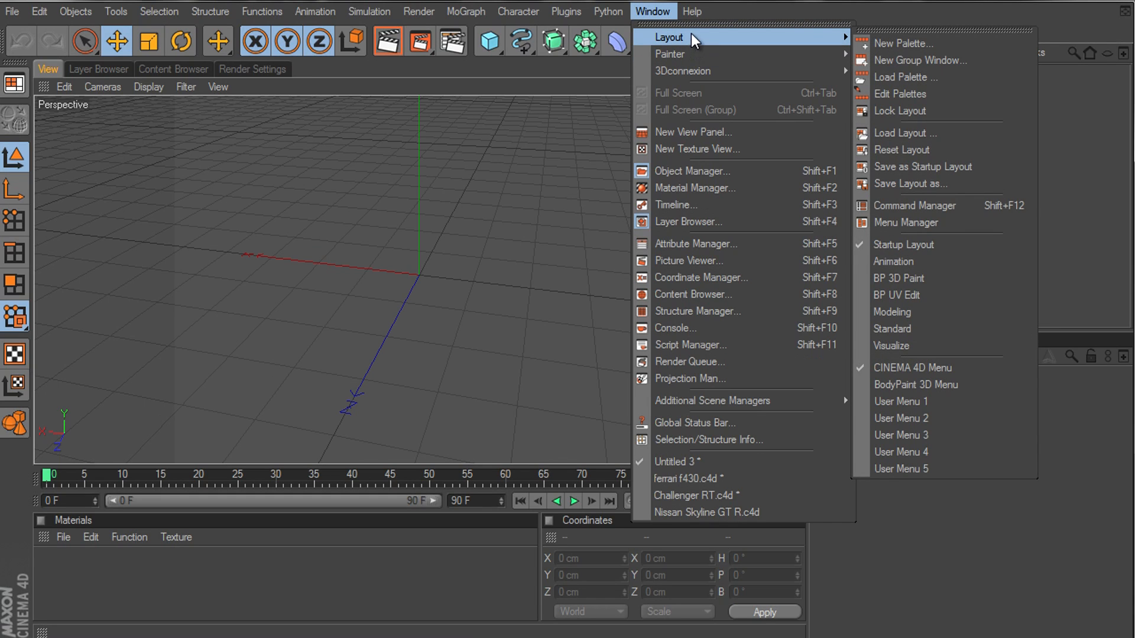
pyautogui.moveTo(921, 60)
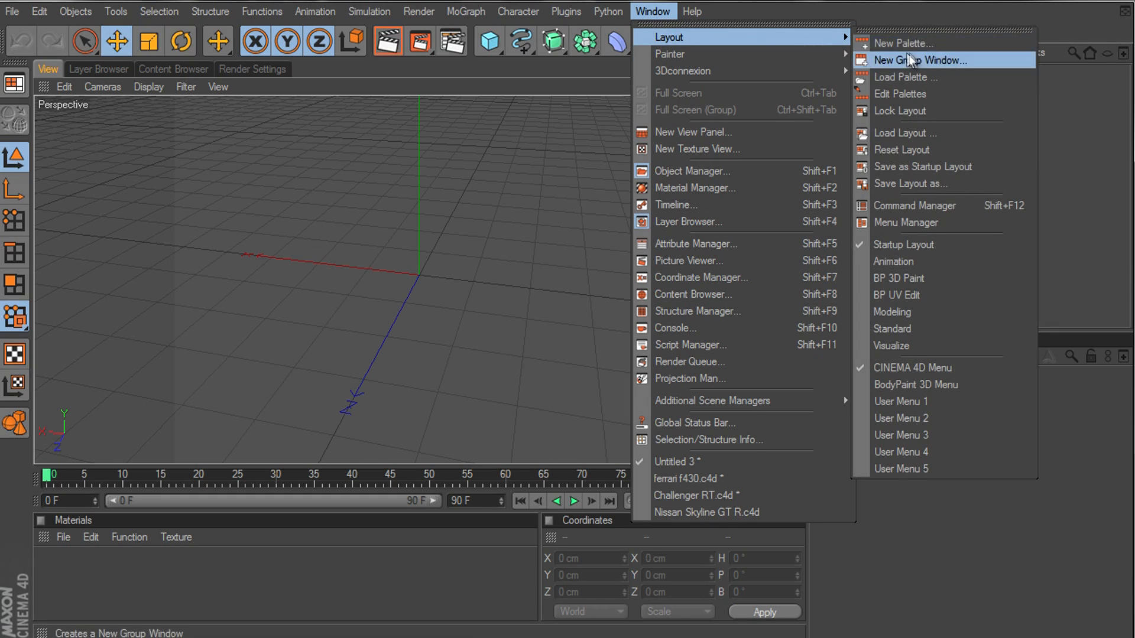
pyautogui.moveTo(936, 167)
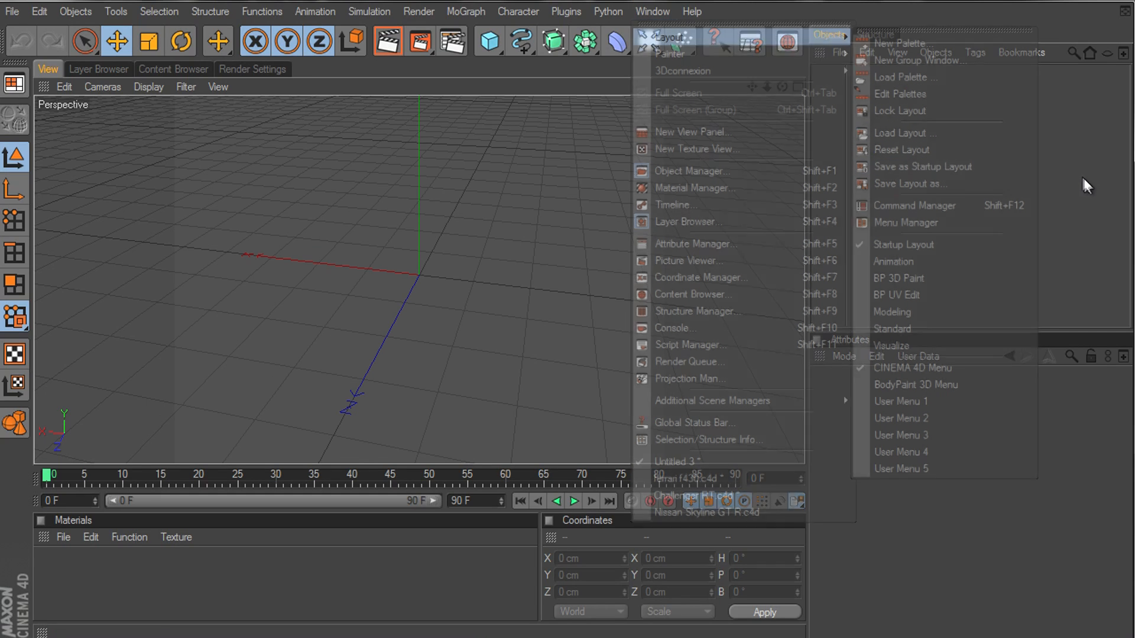
pyautogui.click(94, 127)
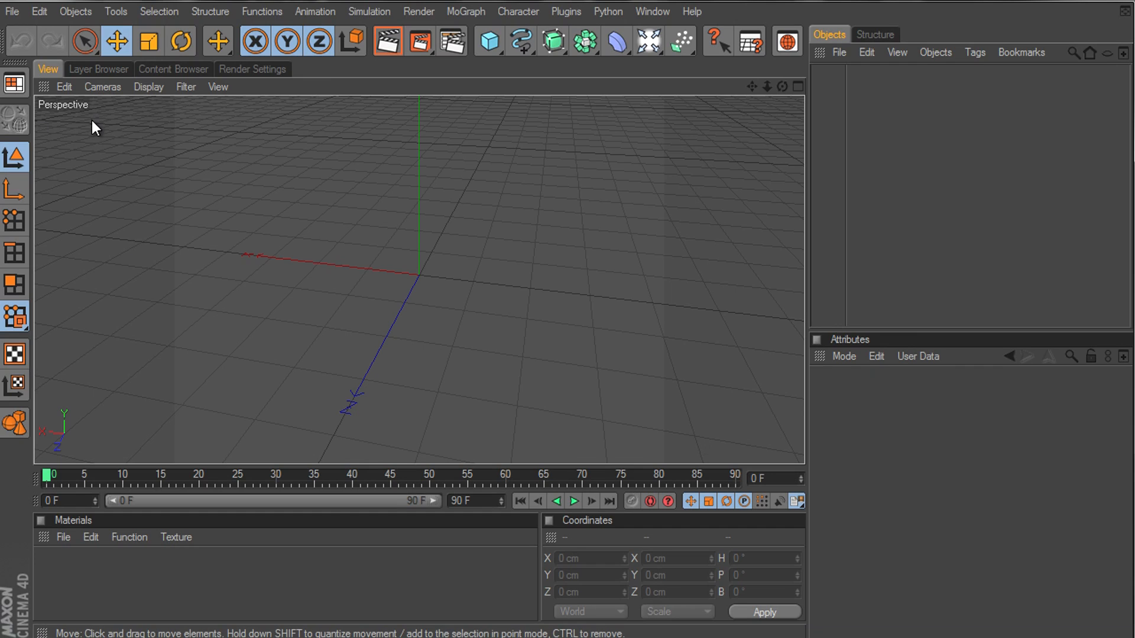
pyautogui.moveTo(382, 378)
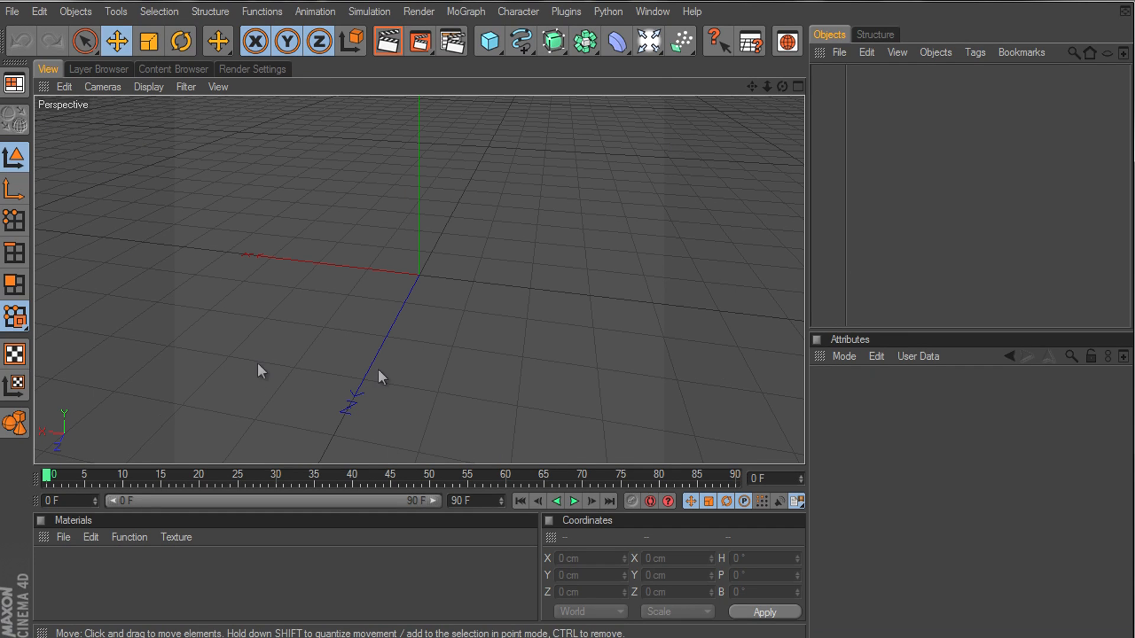
pyautogui.moveTo(342, 105)
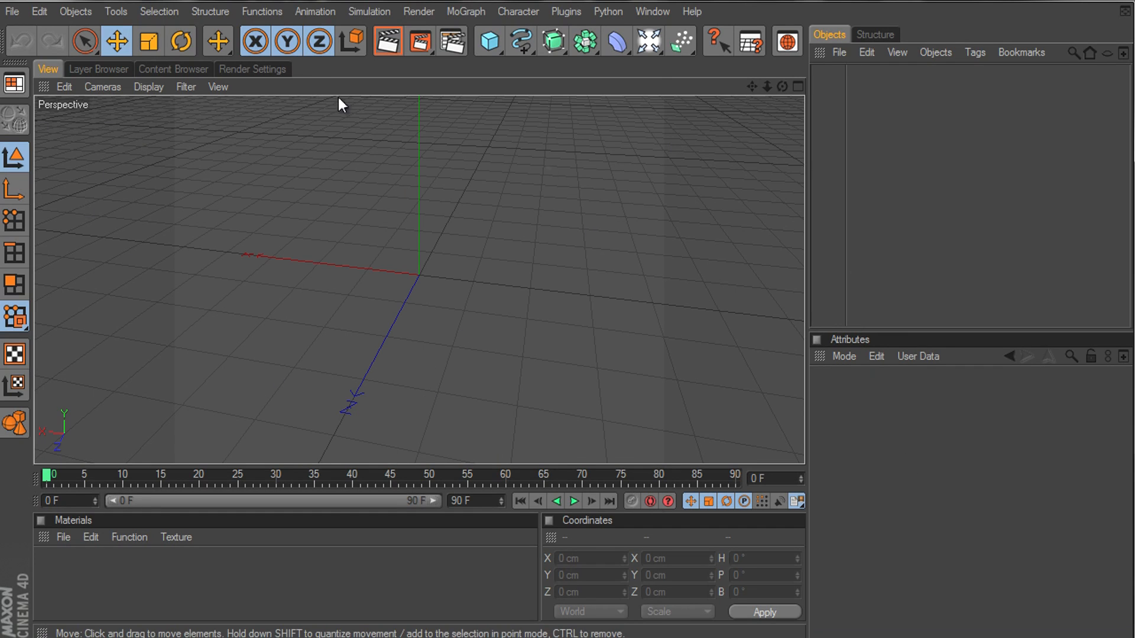
pyautogui.moveTo(370, 184)
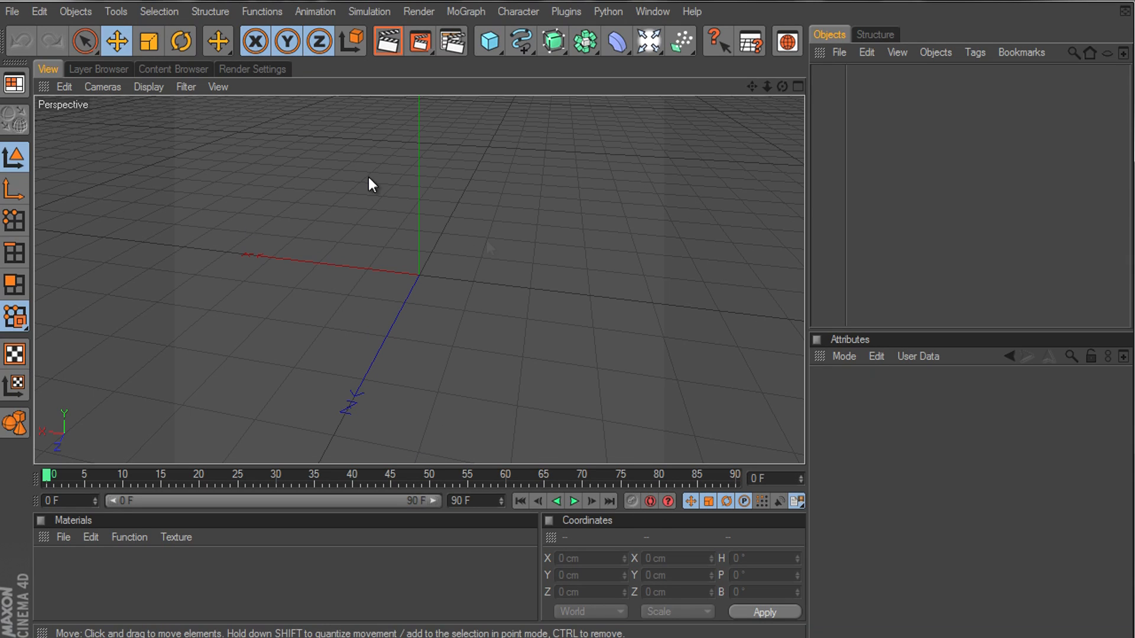
pyautogui.moveTo(1055, 17)
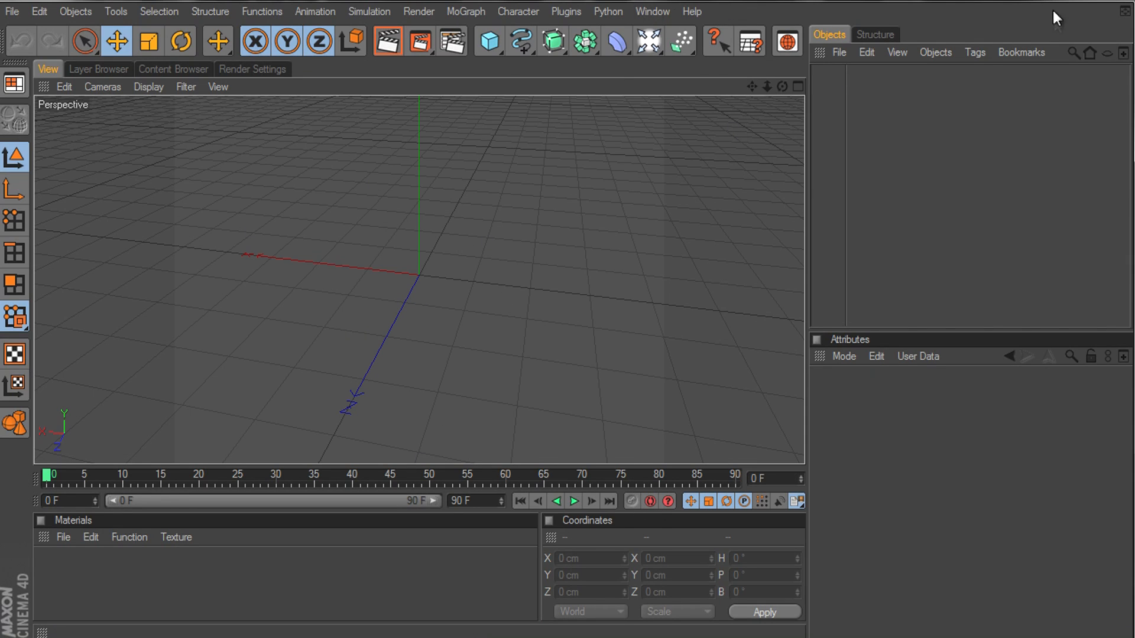
# Switch to the open ferrari f430 project and quit, answering Yes to save the Challenger RT changes
pyautogui.click(652, 11)
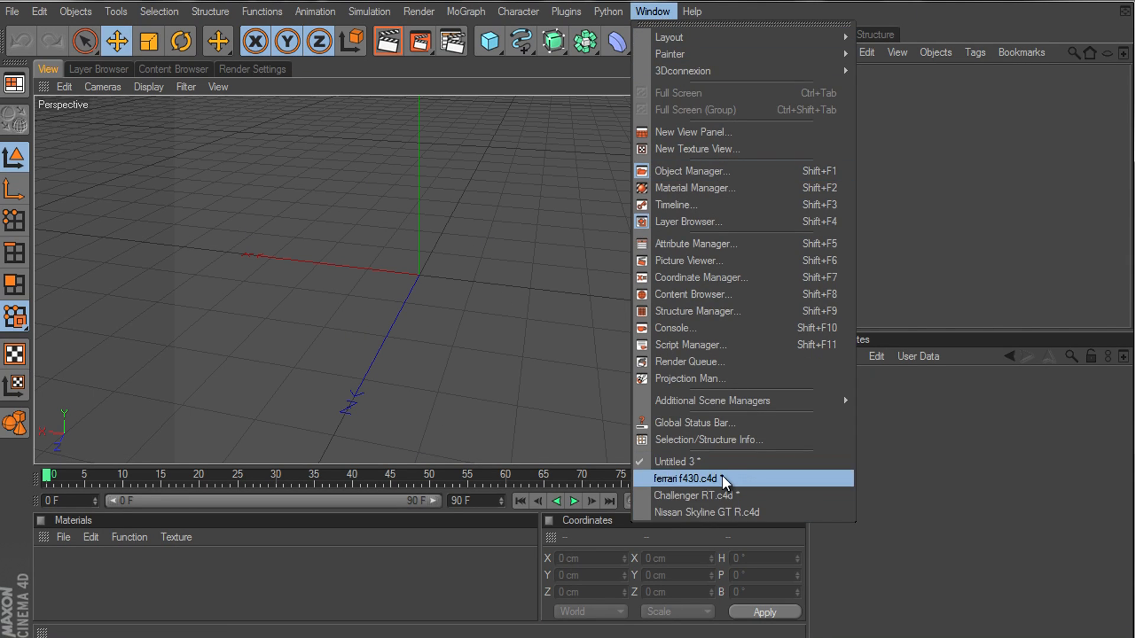
pyautogui.click(707, 479)
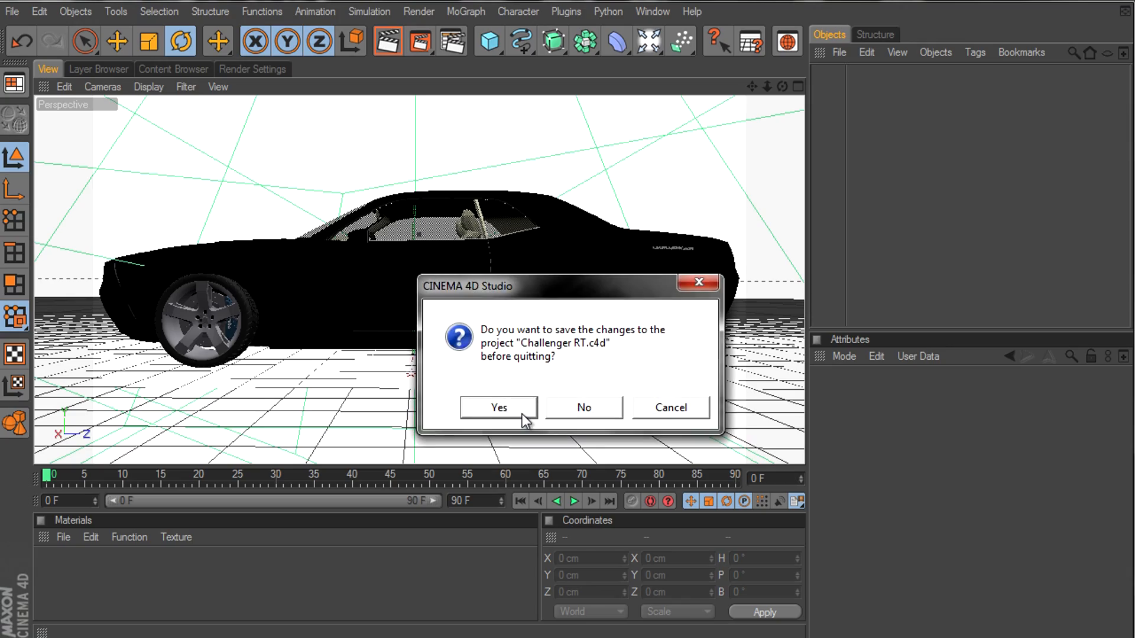
pyautogui.click(498, 407)
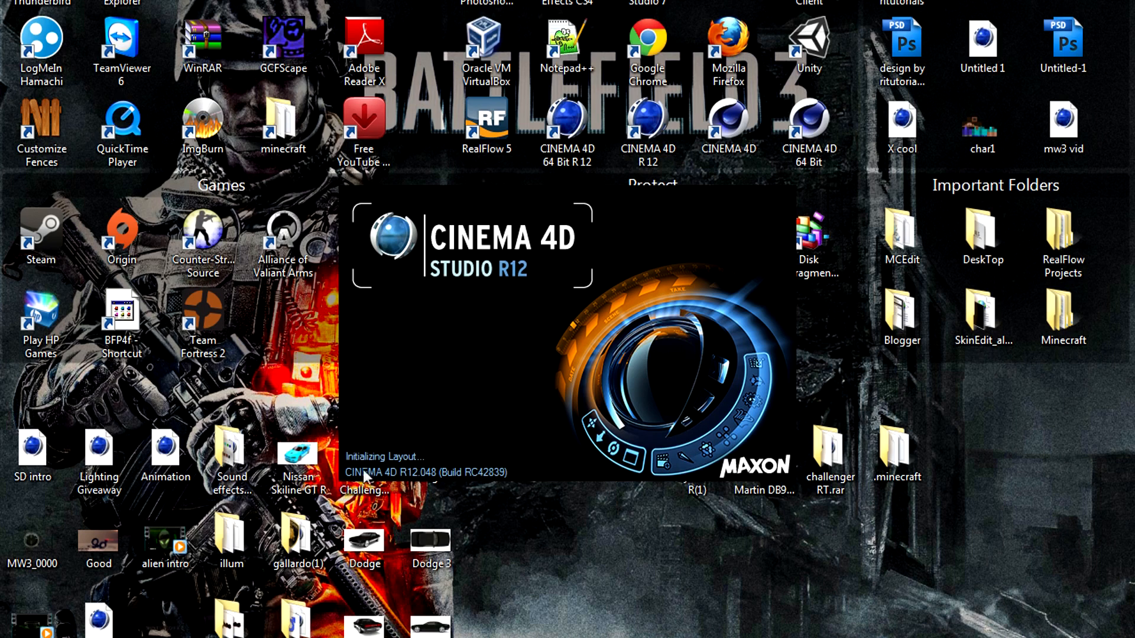
pyautogui.moveTo(430, 467)
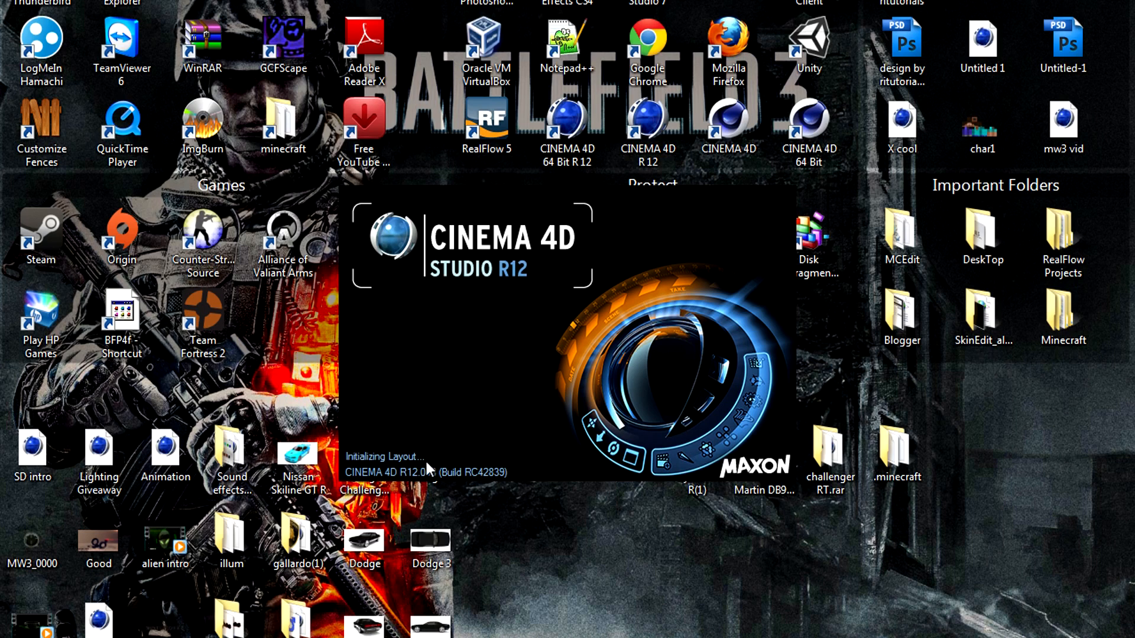
pyautogui.moveTo(466, 463)
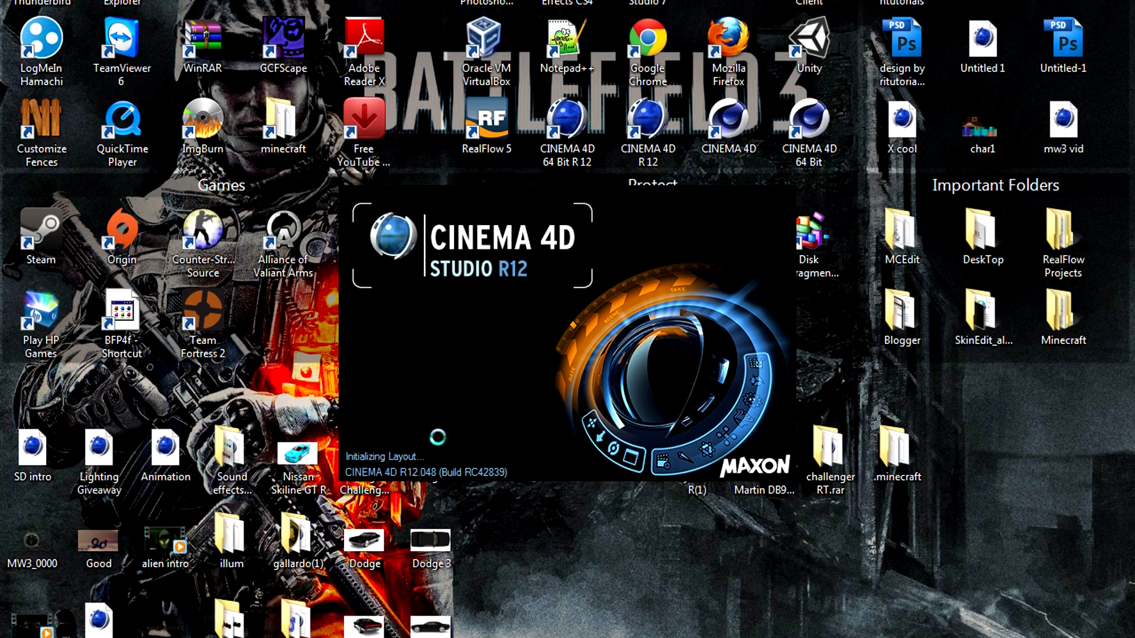
pyautogui.moveTo(331, 179)
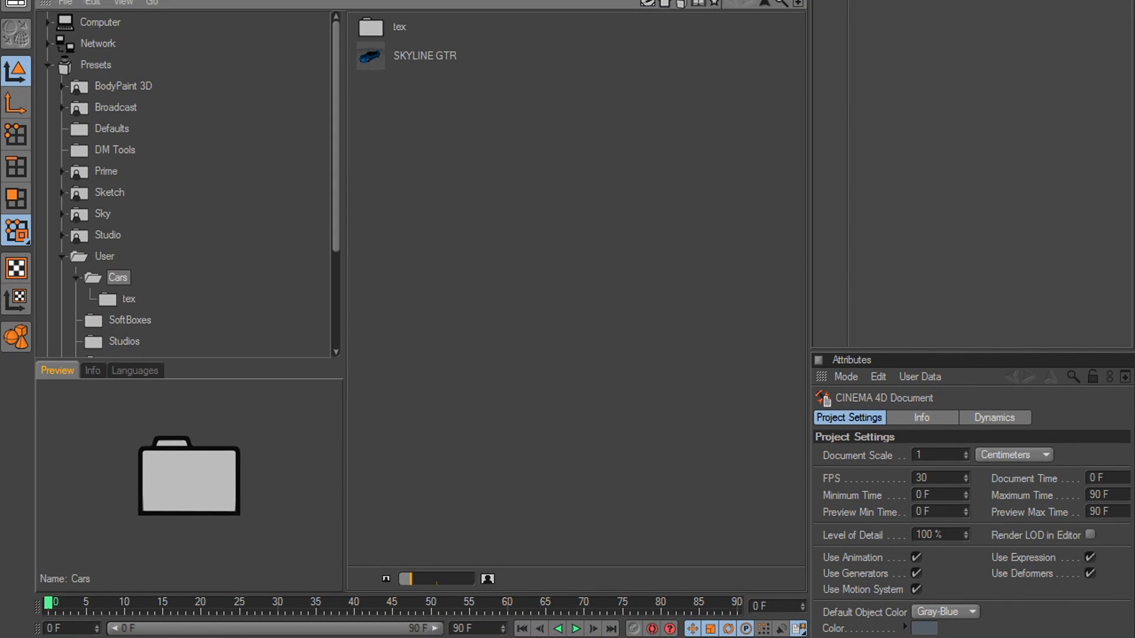
# Expand Presets > User and browse the Cars and SoftBoxes folders, previewing Lighting Set Up and SoftBox
pyautogui.click(104, 256)
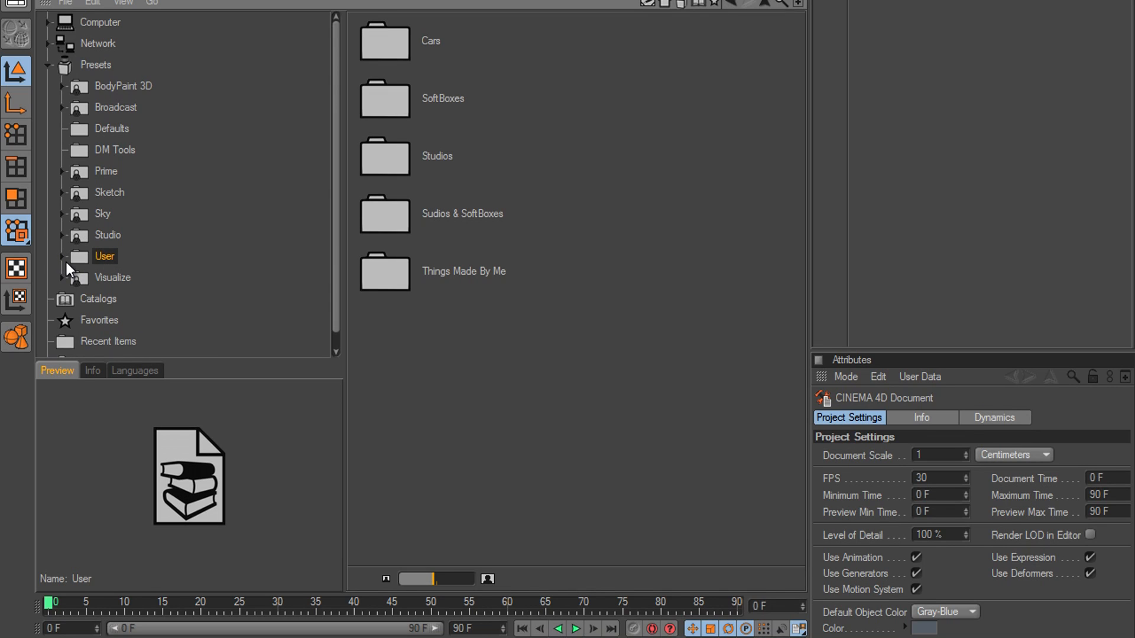
pyautogui.click(75, 256)
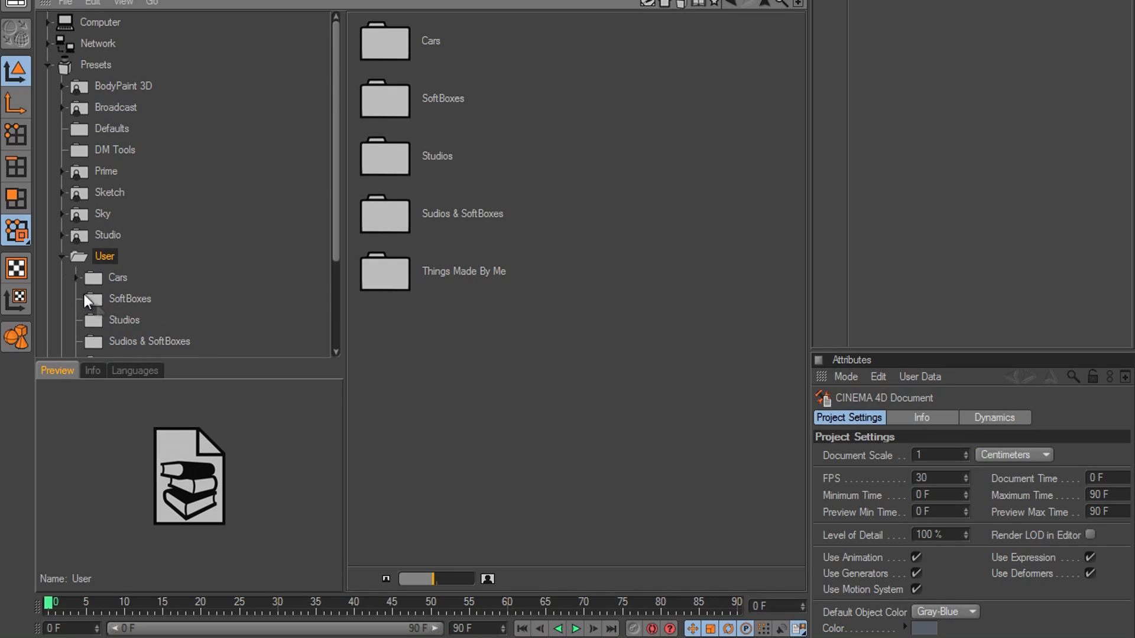
pyautogui.click(117, 277)
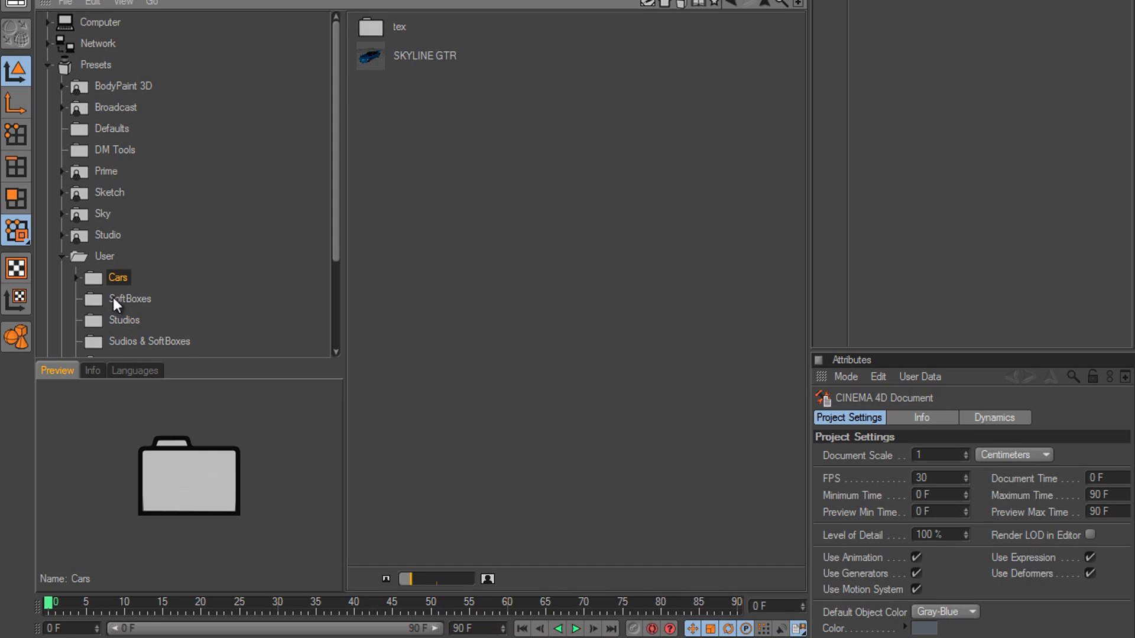
pyautogui.click(399, 27)
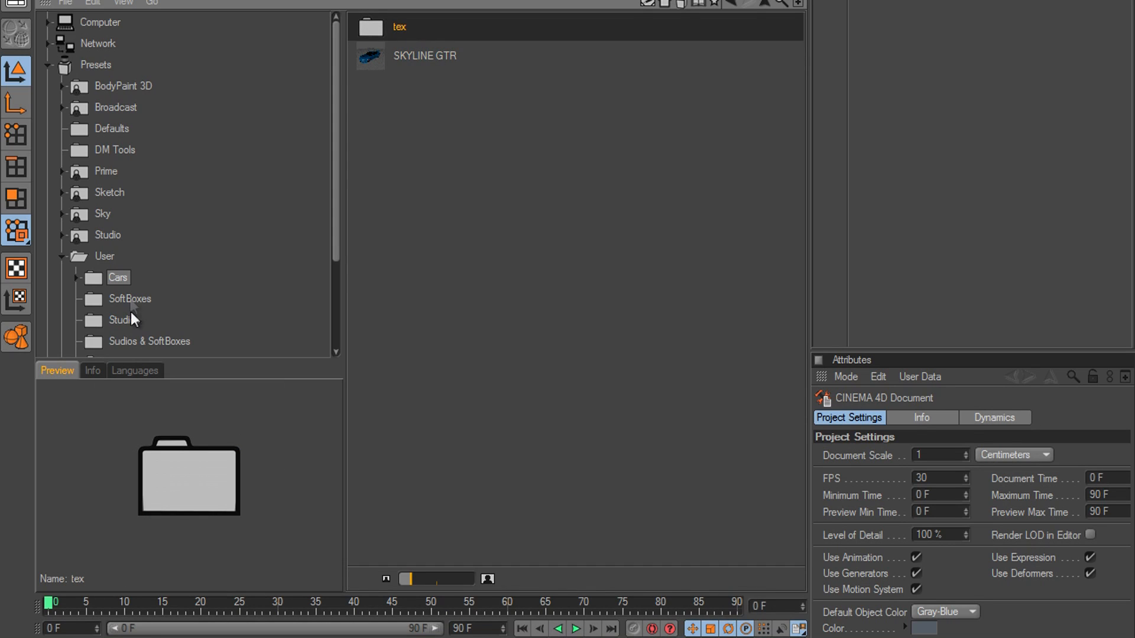
pyautogui.click(130, 298)
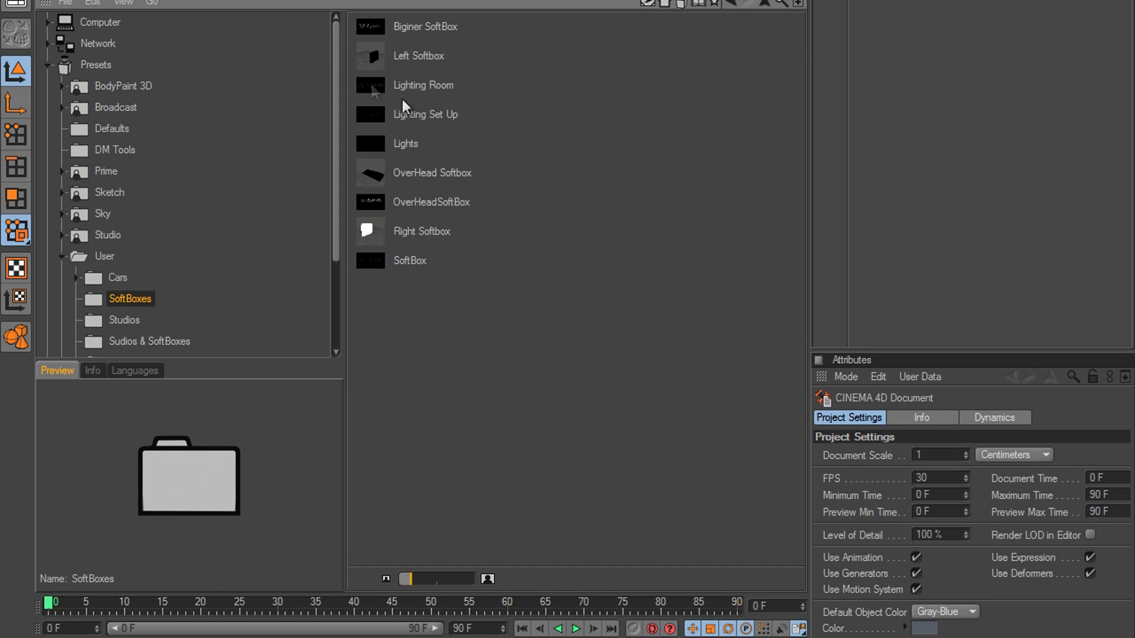
pyautogui.click(425, 113)
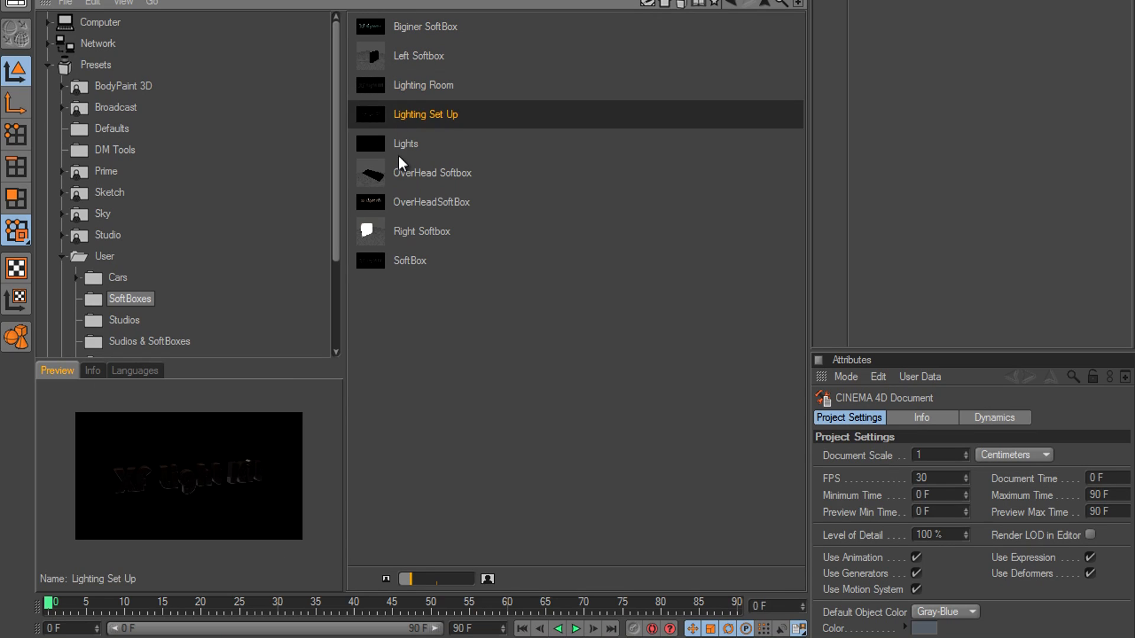
pyautogui.click(410, 260)
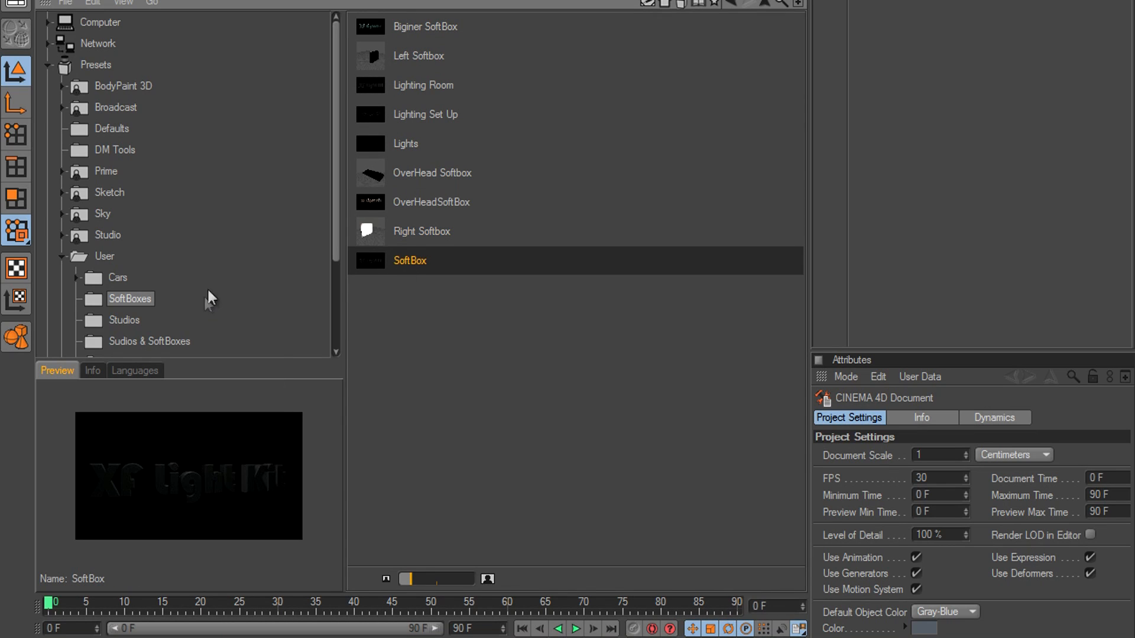
# Browse Studios and Sudios & SoftBoxes, then Things Made By Me, previewing MW3 Thing and HyperNURBS.1
pyautogui.click(125, 319)
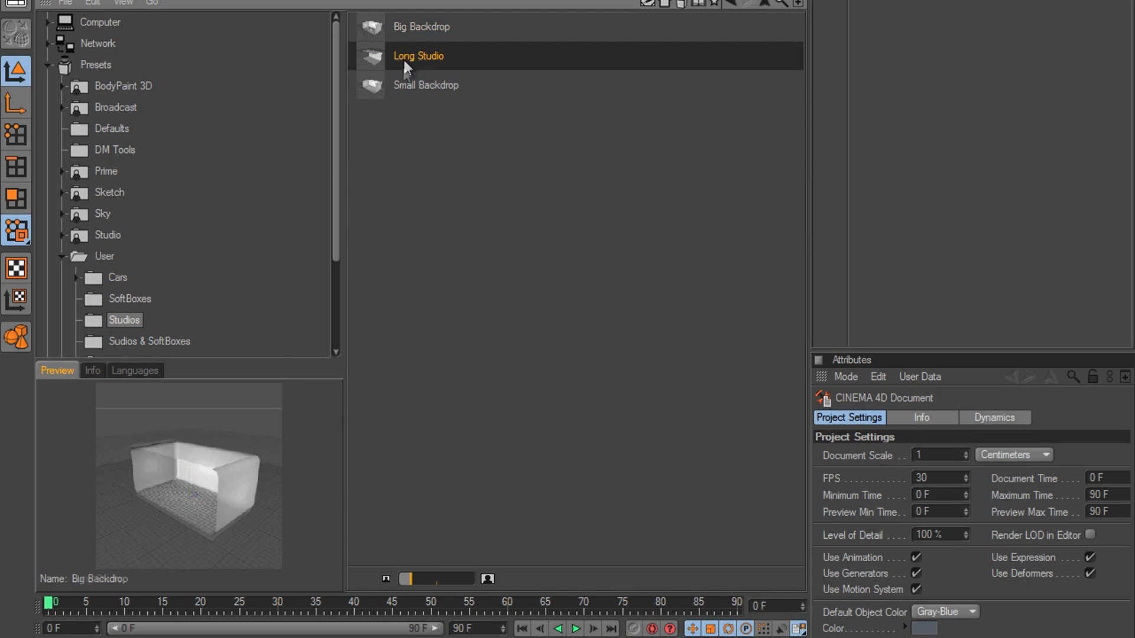
pyautogui.click(150, 341)
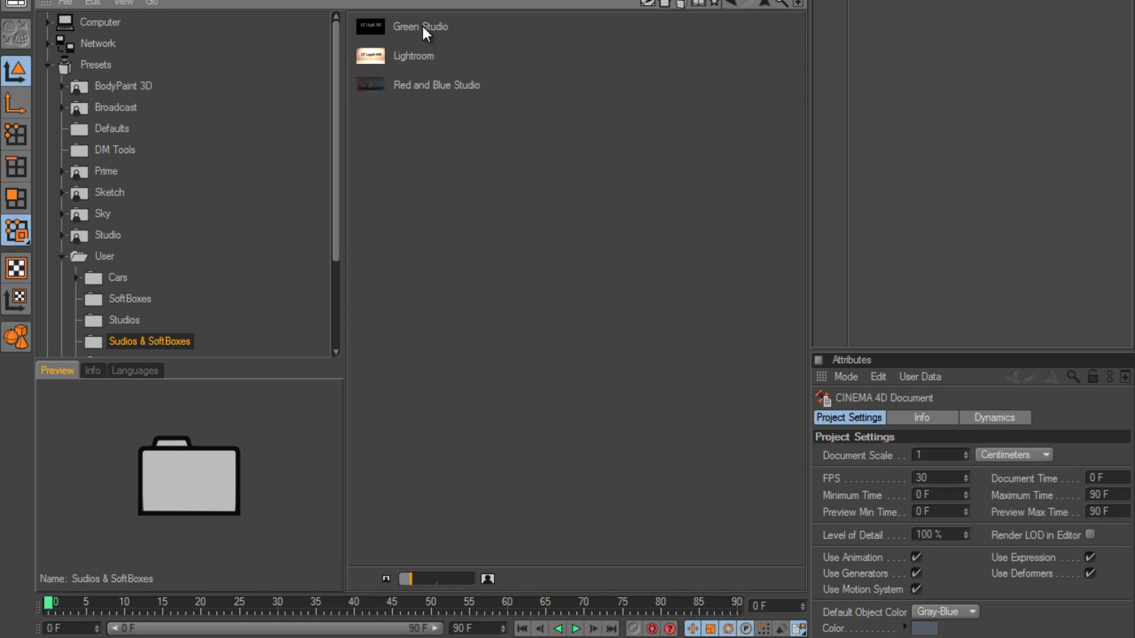
pyautogui.click(413, 56)
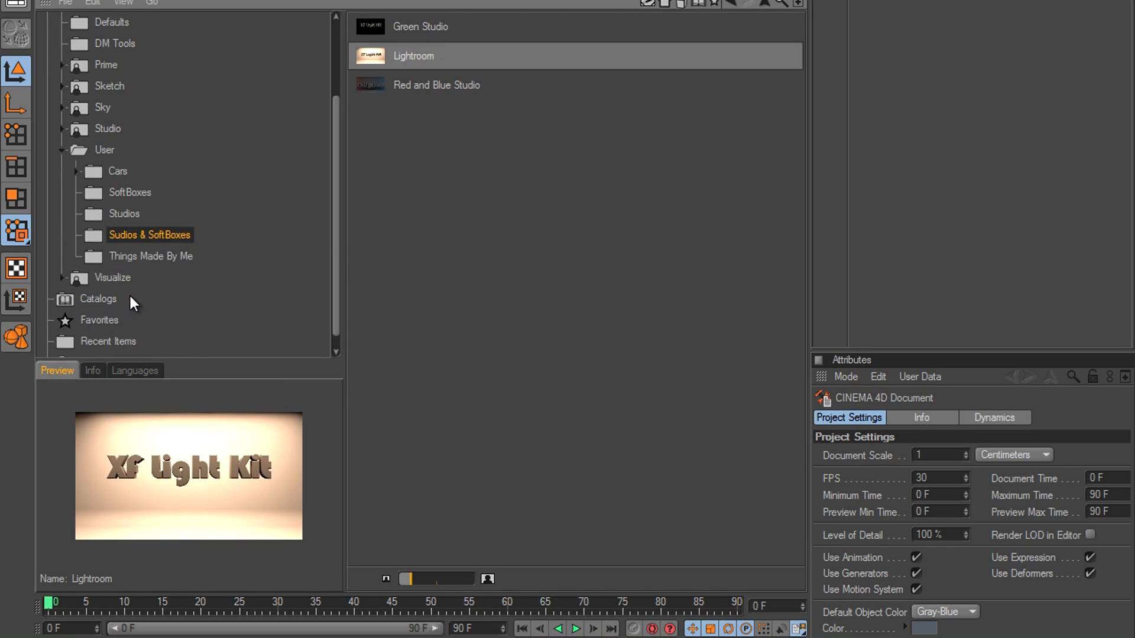
pyautogui.click(152, 255)
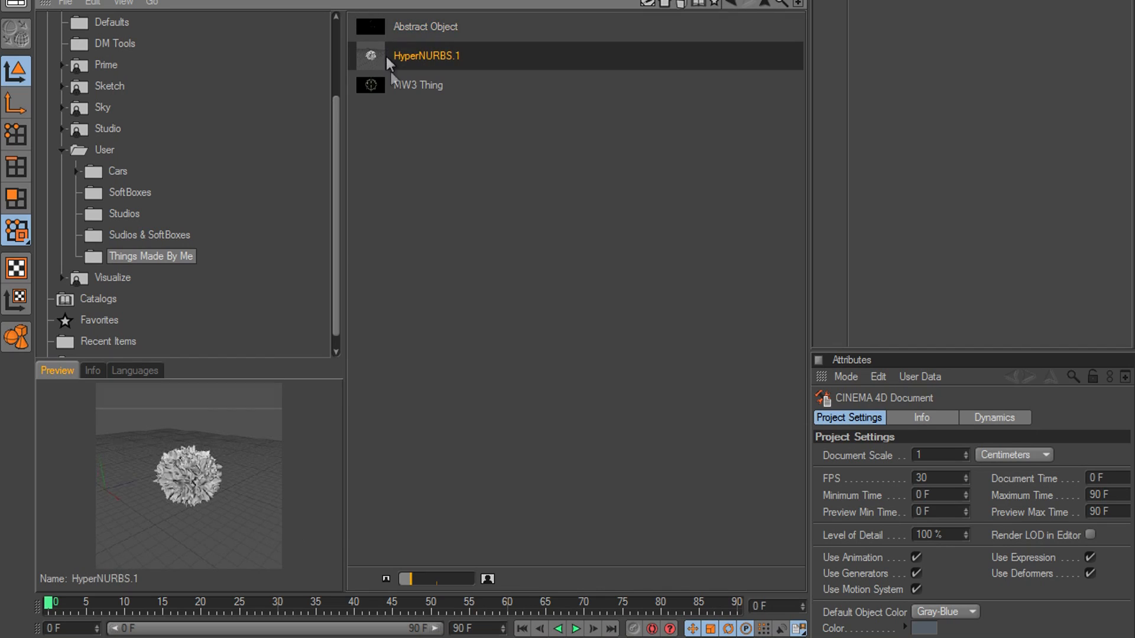
pyautogui.moveTo(149, 94)
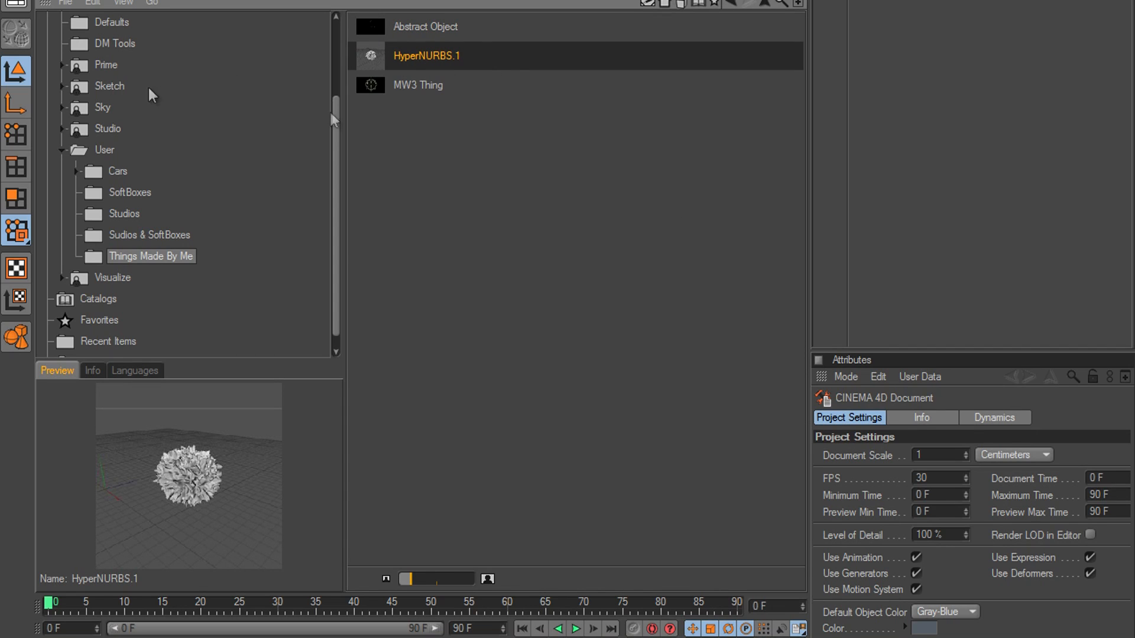
pyautogui.click(418, 85)
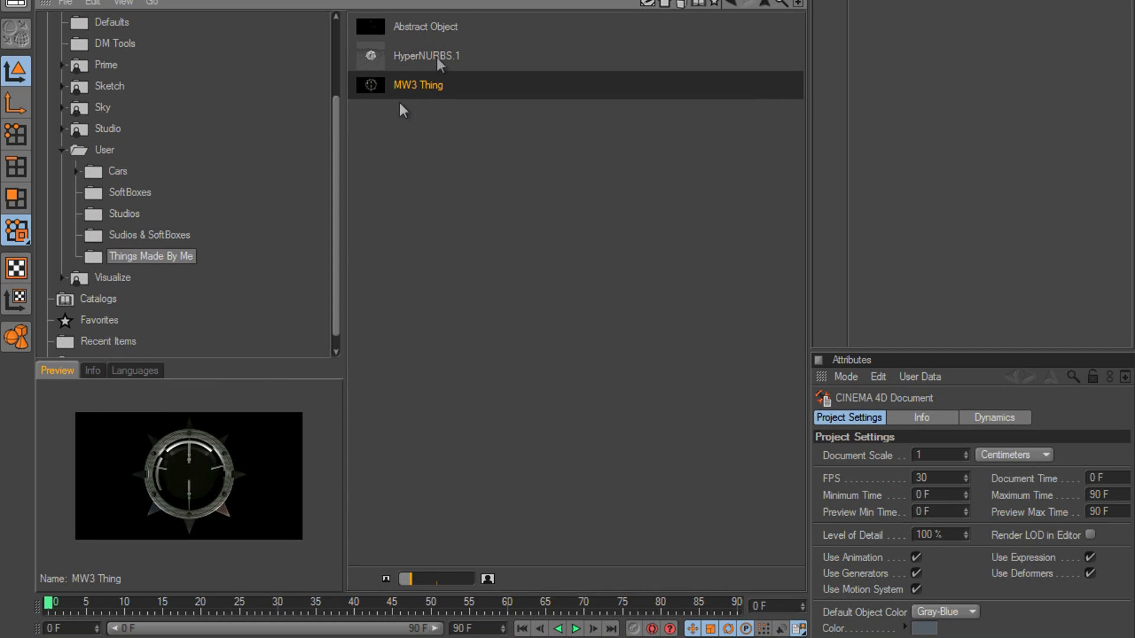
pyautogui.click(426, 56)
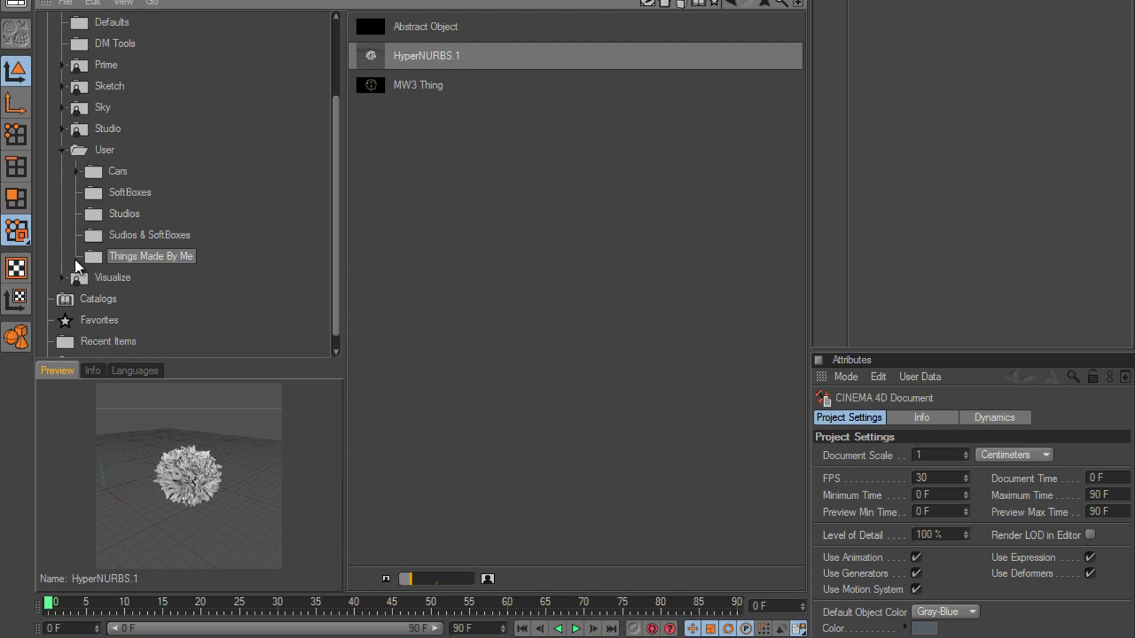
pyautogui.click(62, 150)
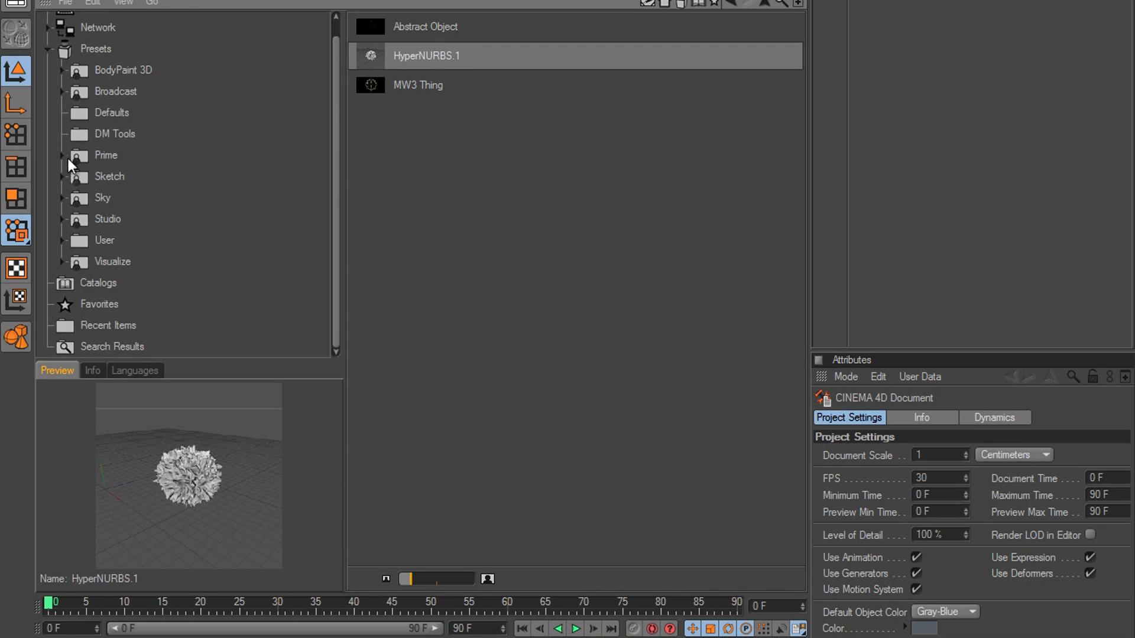
pyautogui.moveTo(355, 171)
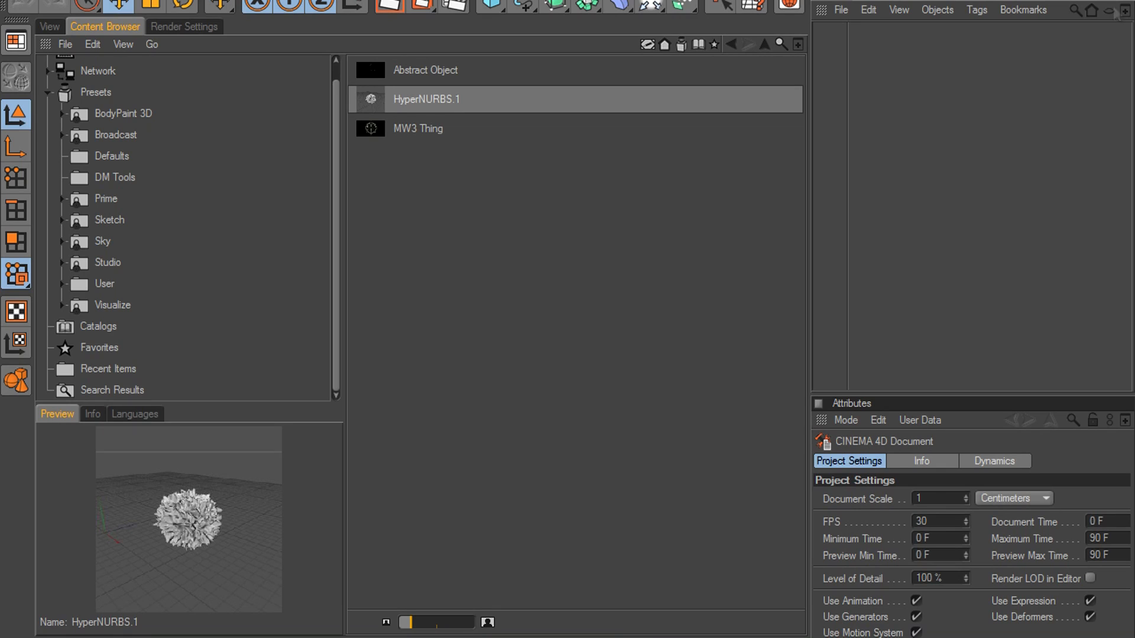
pyautogui.moveTo(62, 372)
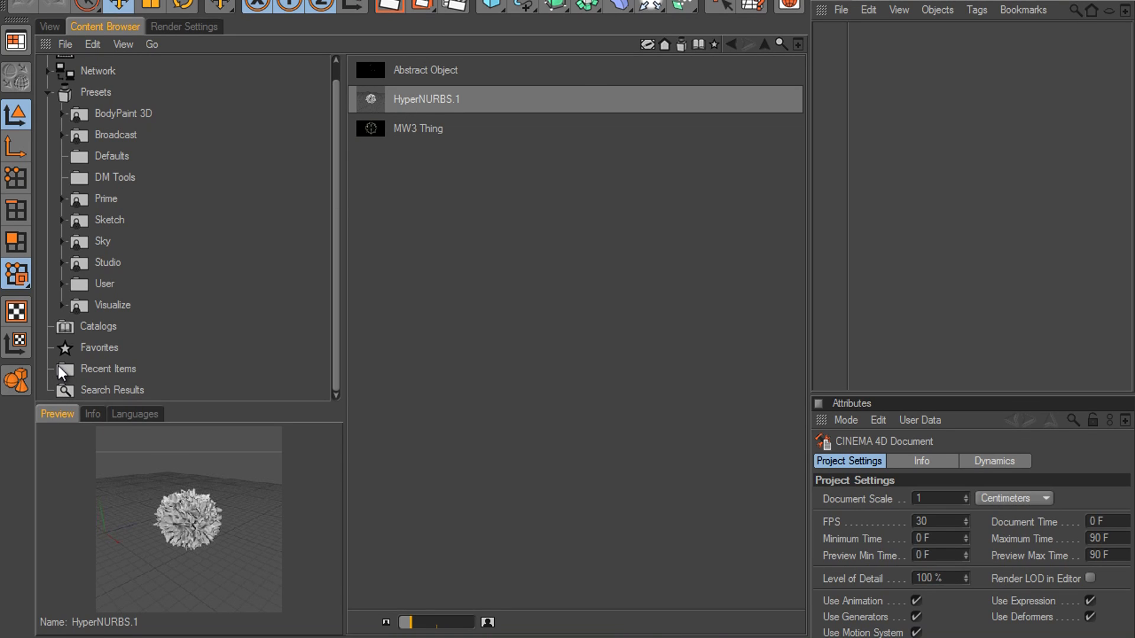
pyautogui.moveTo(128, 79)
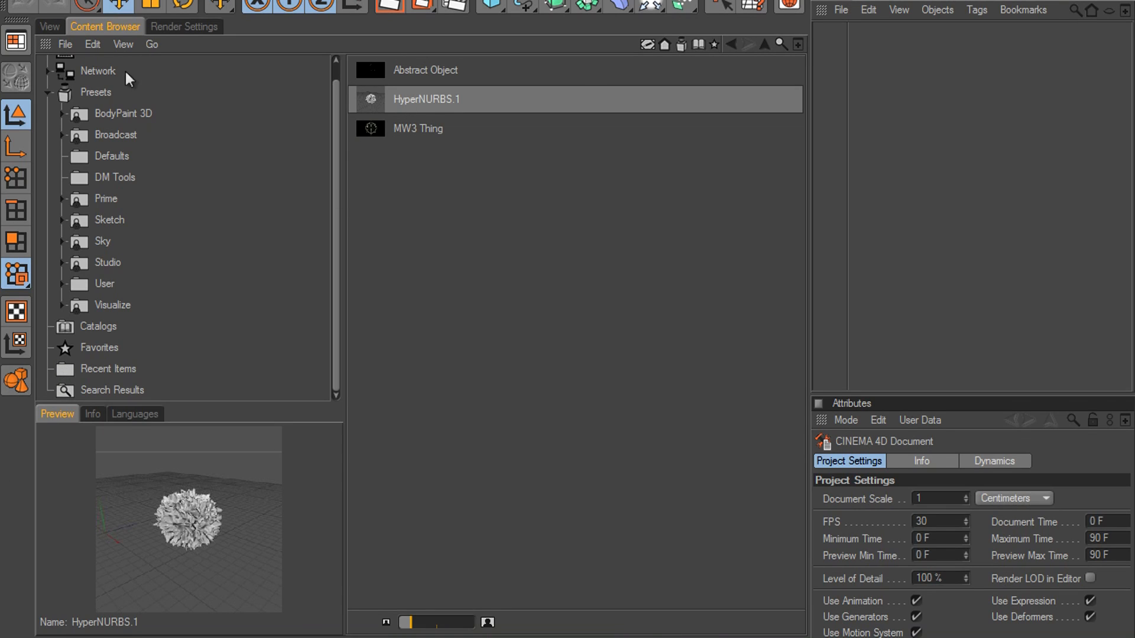
pyautogui.moveTo(992, 634)
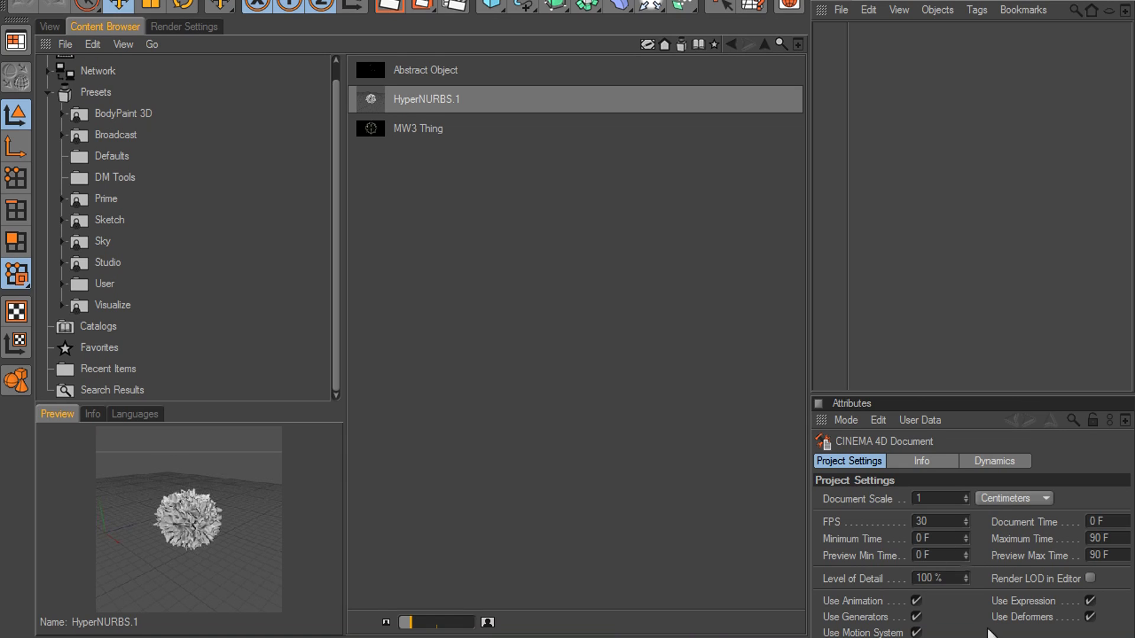
pyautogui.moveTo(785, 384)
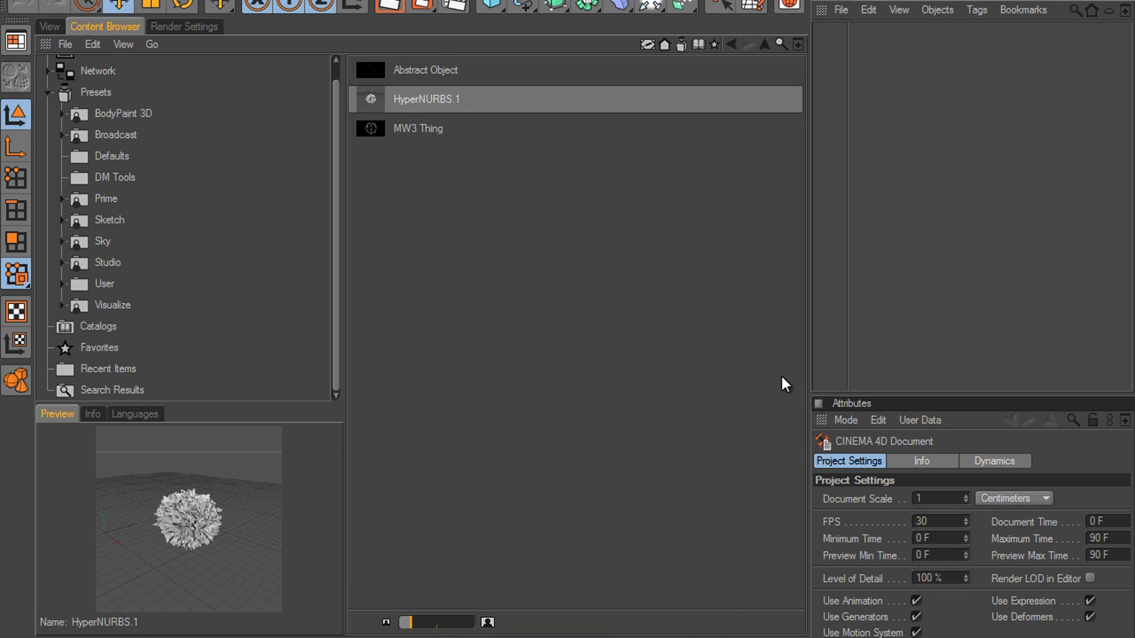
pyautogui.moveTo(557, 232)
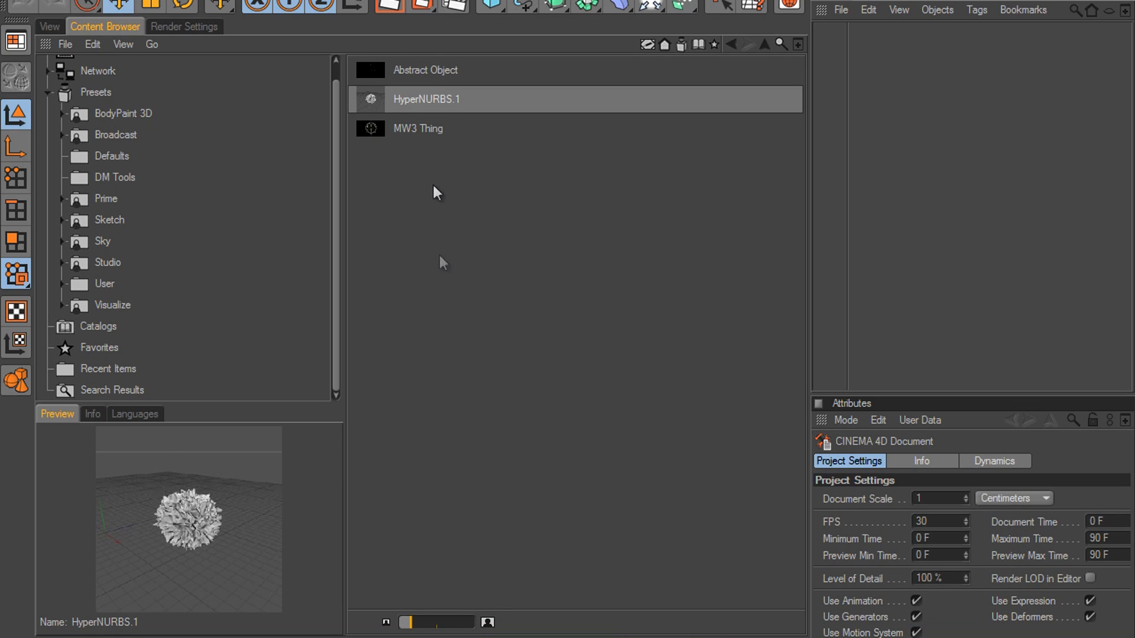
pyautogui.moveTo(530, 192)
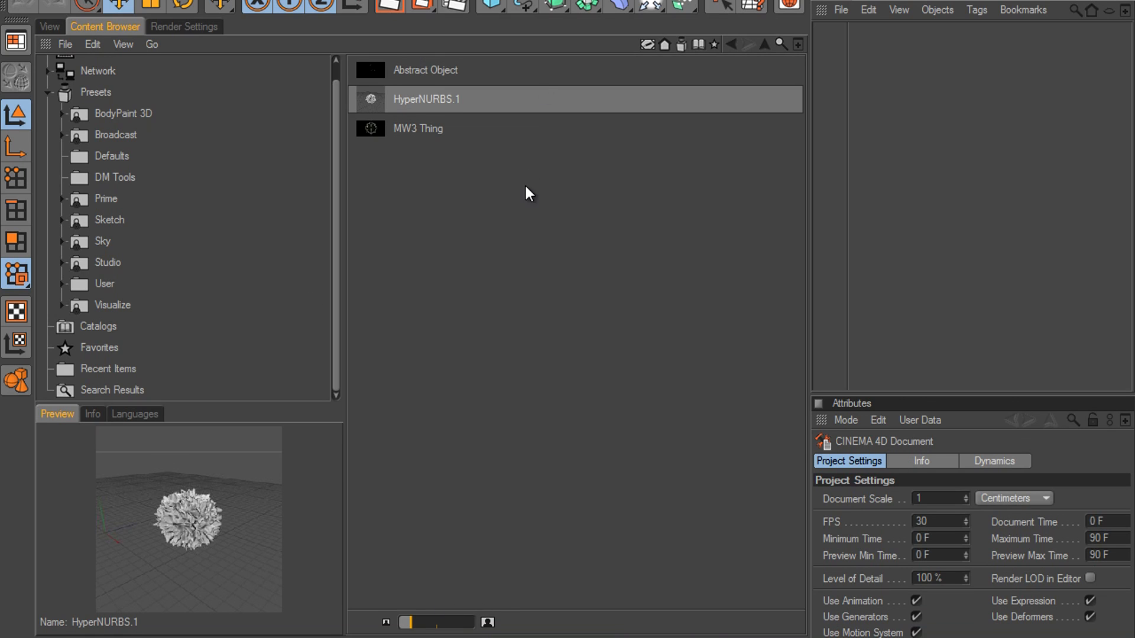
pyautogui.click(49, 27)
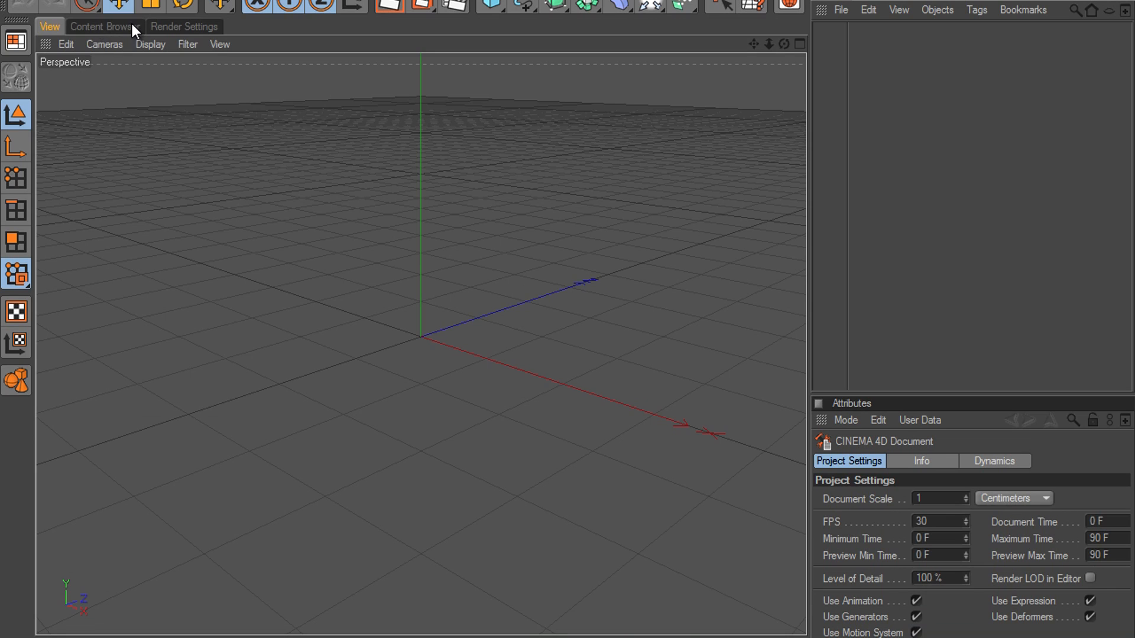
pyautogui.click(105, 27)
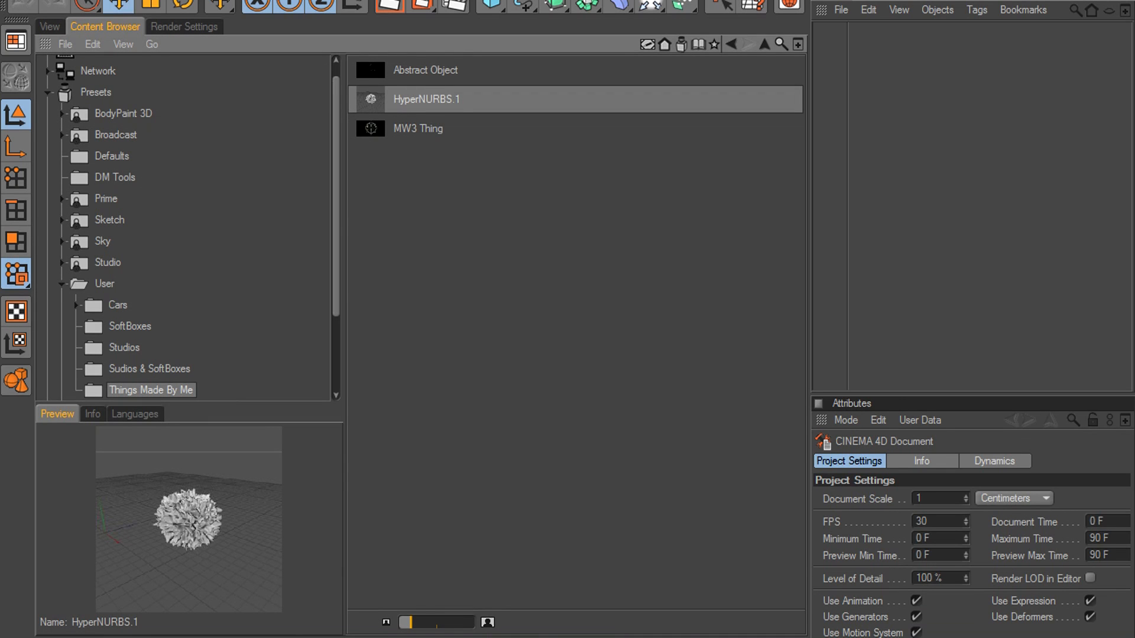